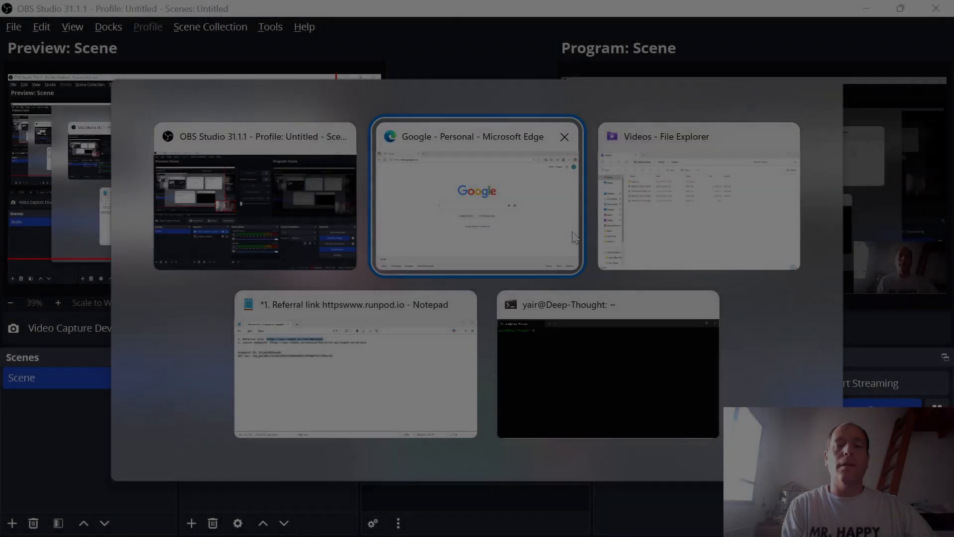
- Bring the Edge window showing the Google home page to the front
click(476, 196)
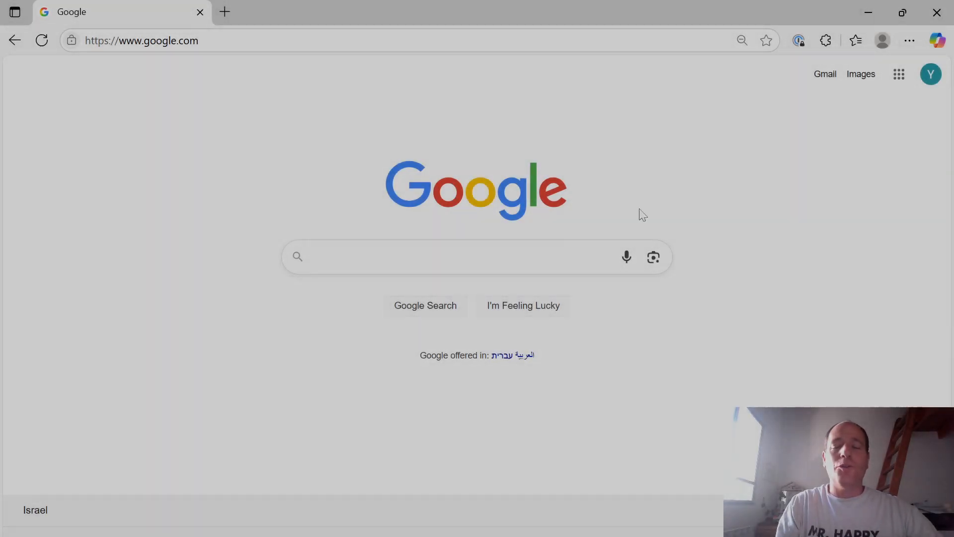
mouse_move(671, 197)
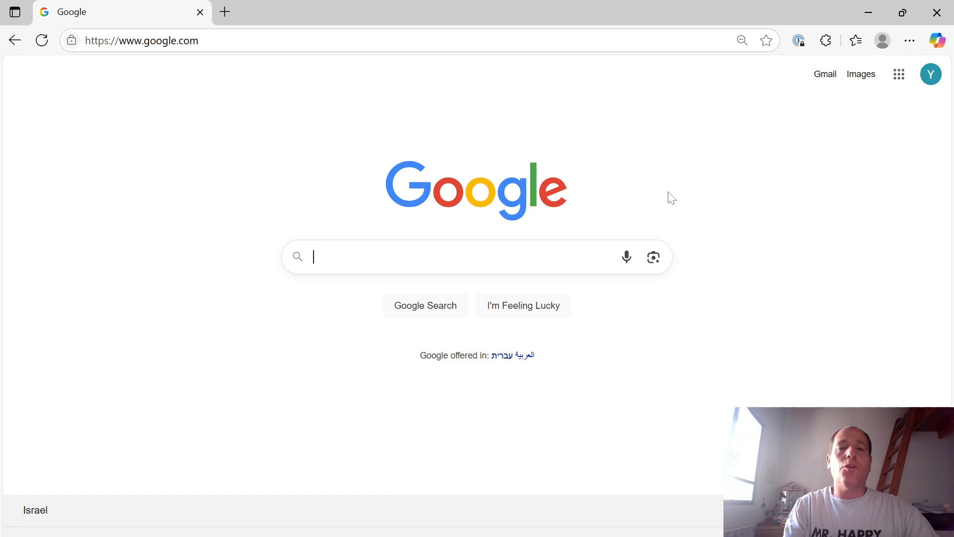
mouse_move(693, 188)
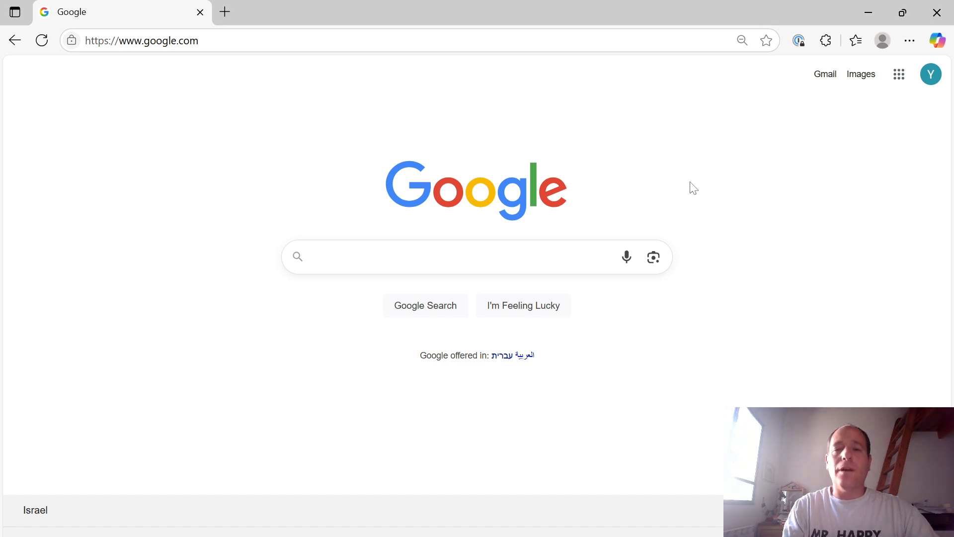
mouse_move(714, 188)
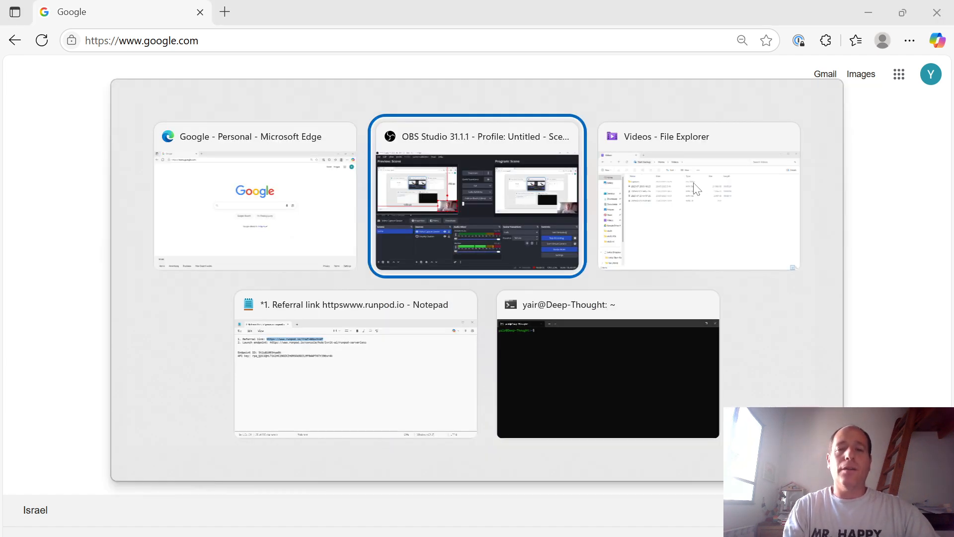
- Follow the referral link from the notes to RunPod's home page and continue into the console
click(356, 365)
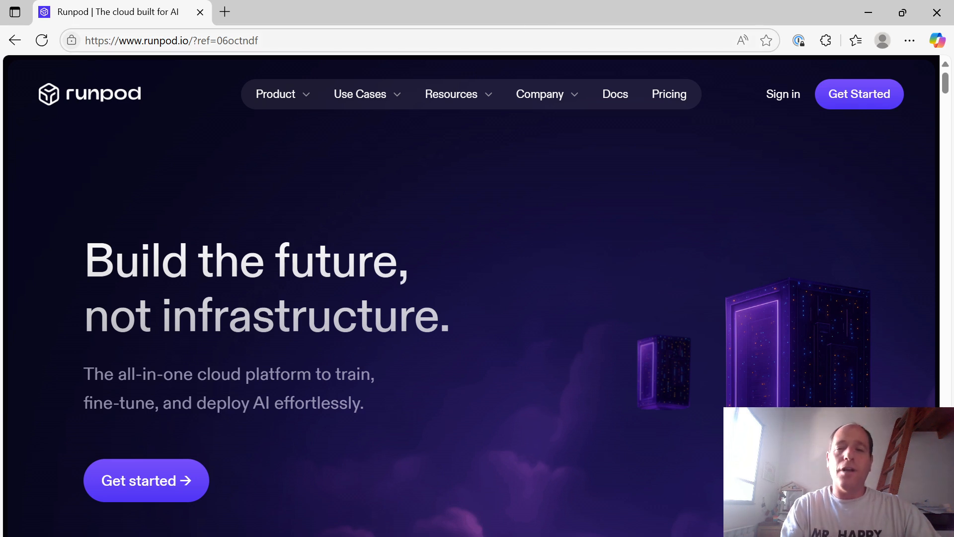
mouse_move(859, 93)
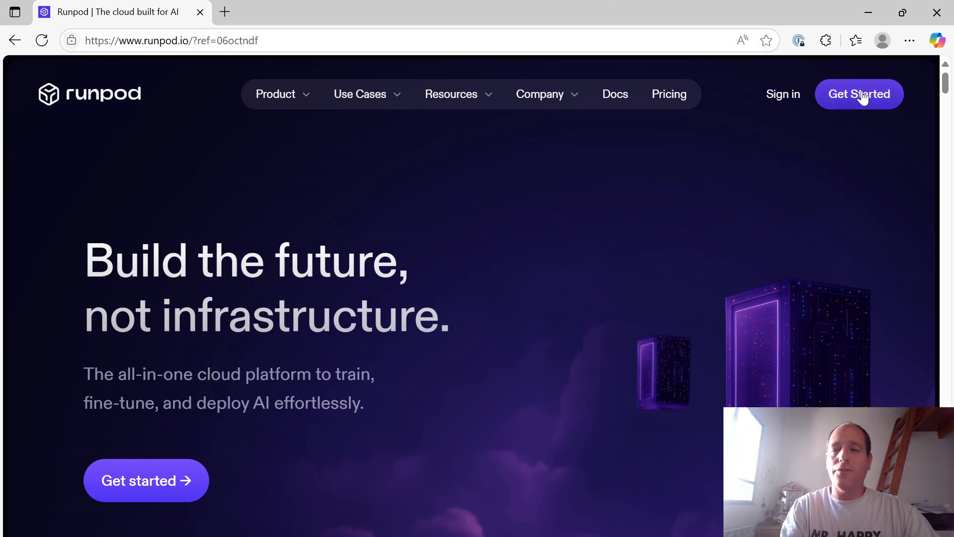
mouse_move(813, 94)
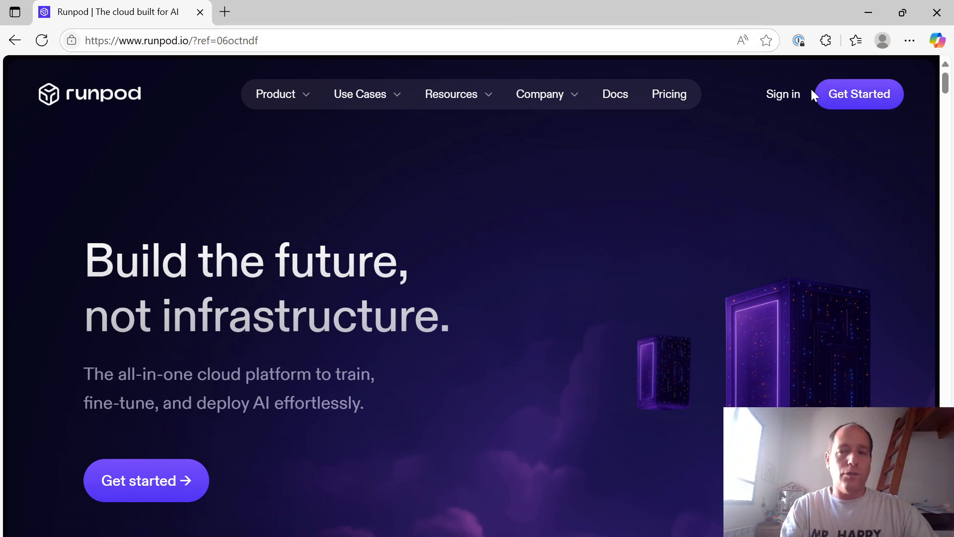
click(858, 93)
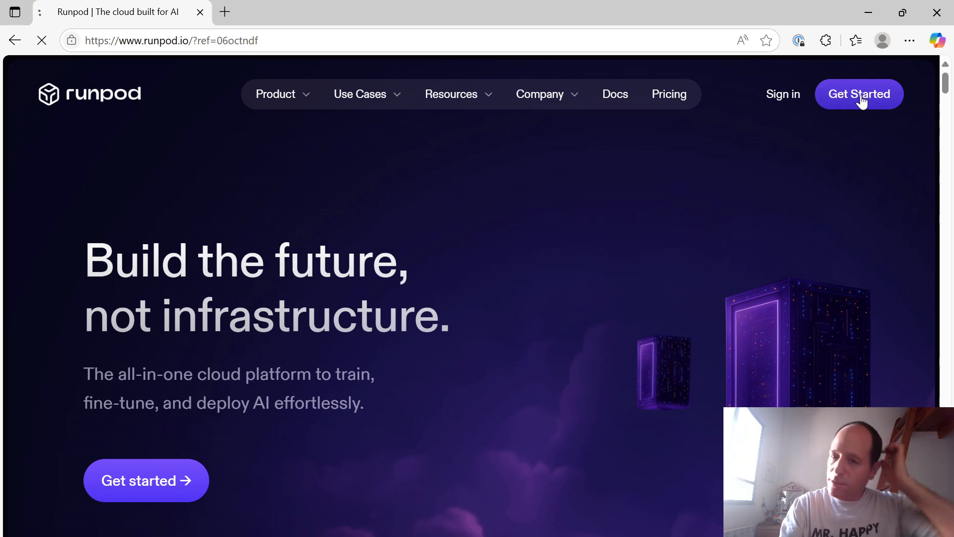
- Land on the console's Deploy a Pod page with the $74.03 balance cleanly displayed
click(858, 94)
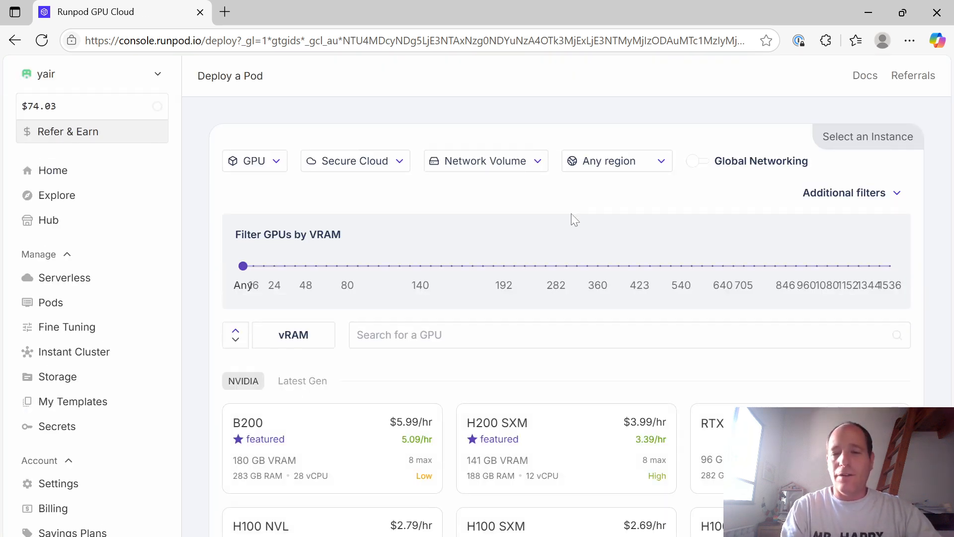
mouse_move(543, 213)
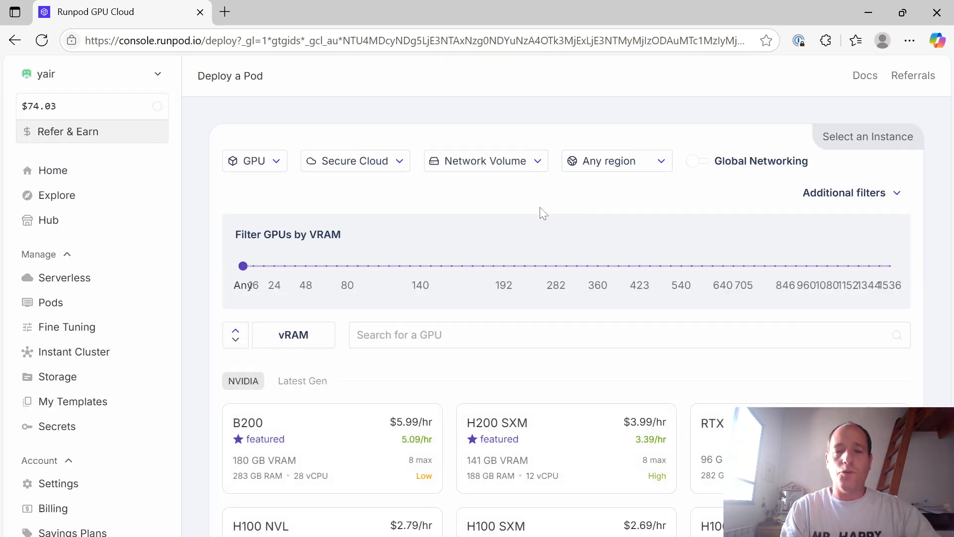
mouse_move(548, 213)
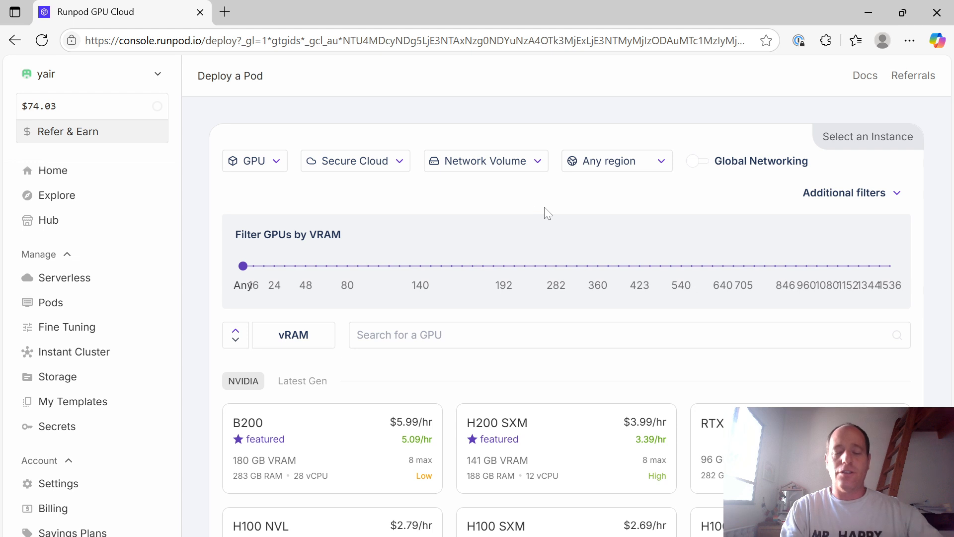
mouse_move(329, 209)
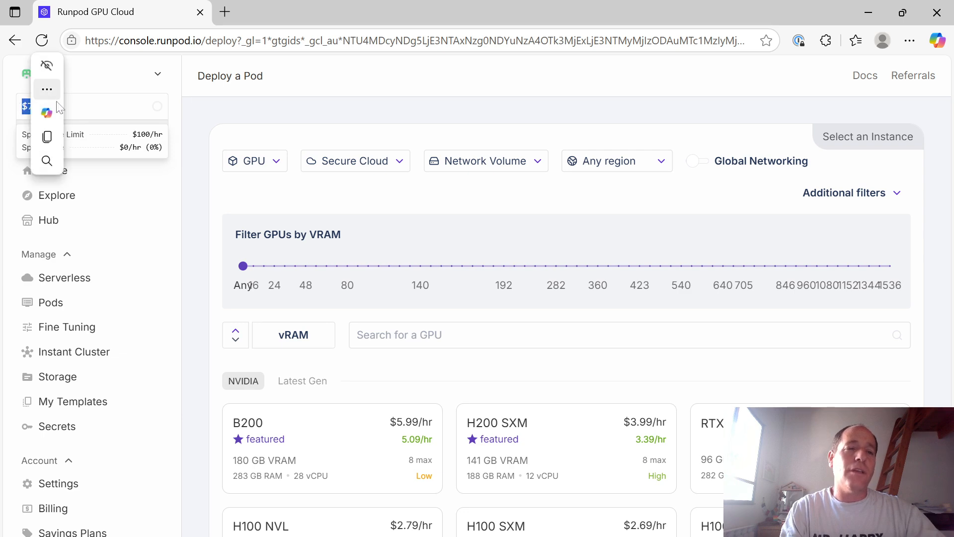
click(97, 104)
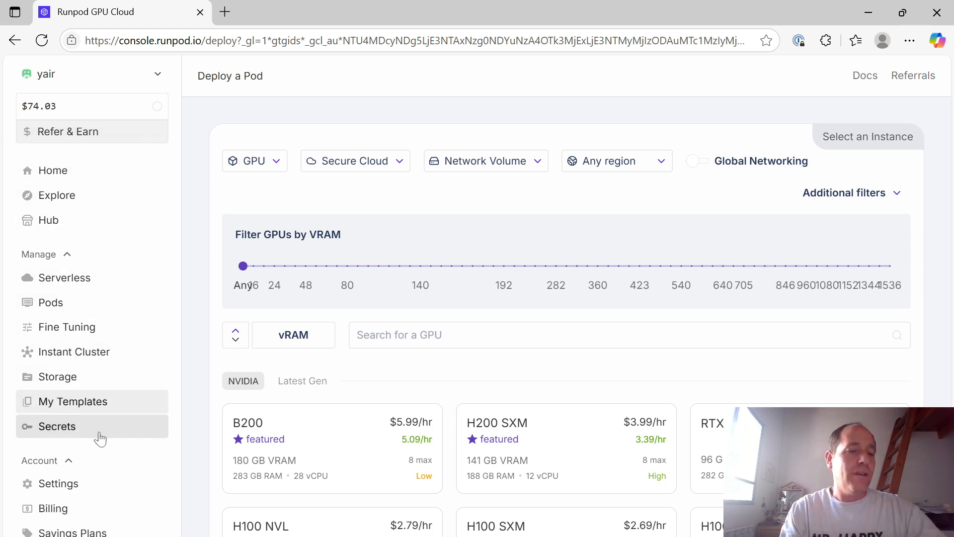
mouse_move(54, 509)
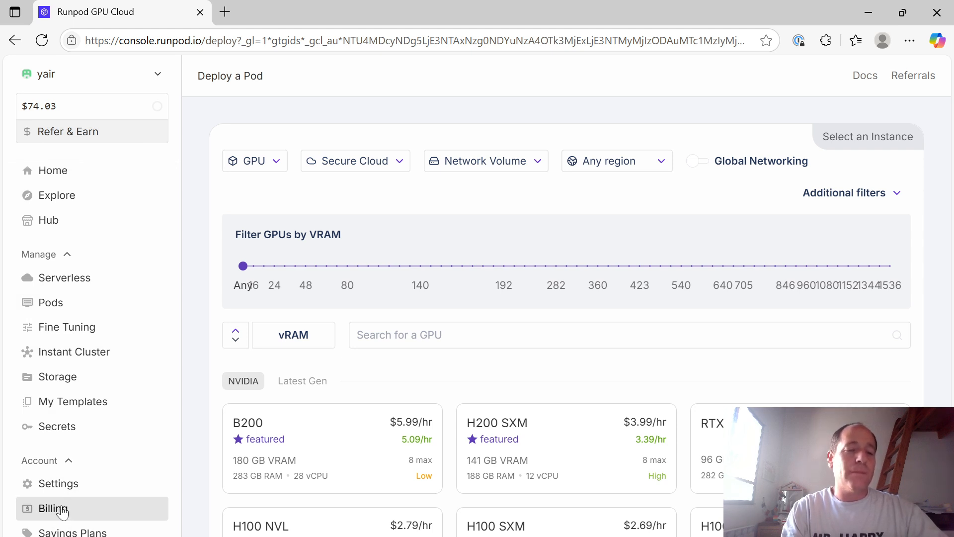
- Review the Billing page's $74.03 balance and credit options, then bring up the window list
click(53, 508)
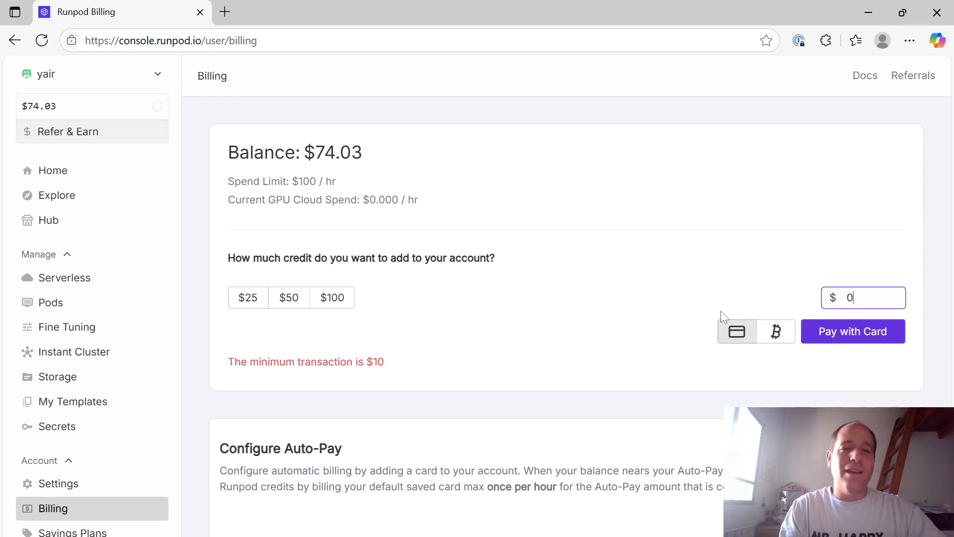
mouse_move(92, 107)
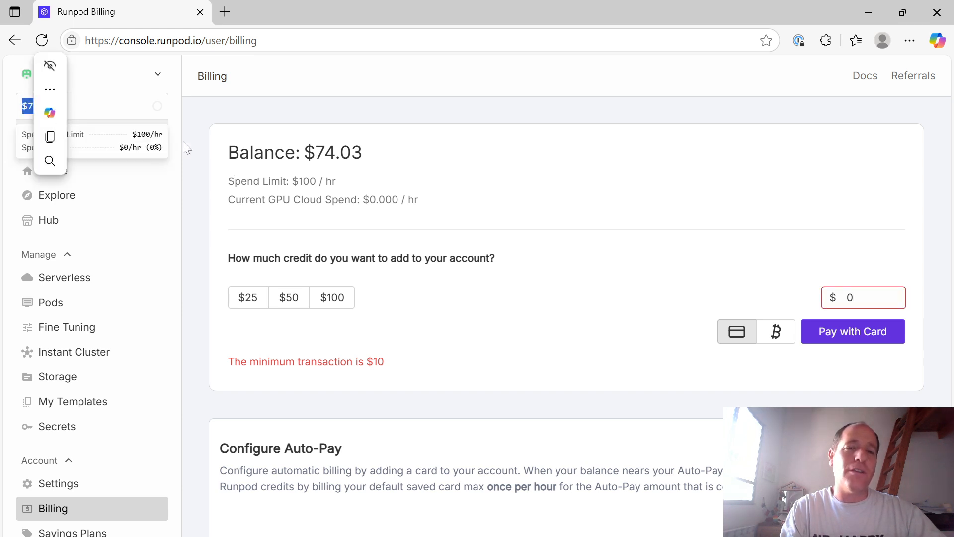
key(alt+tab)
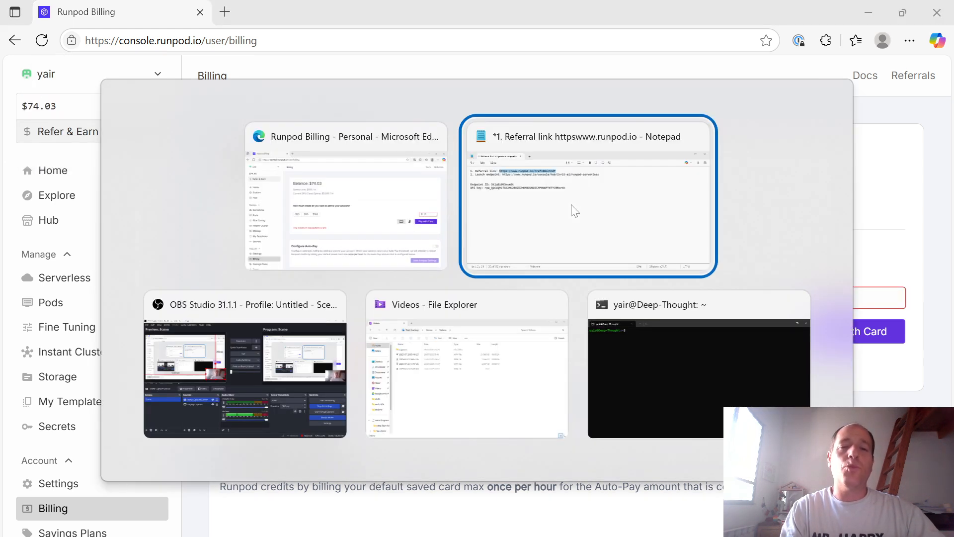
click(588, 196)
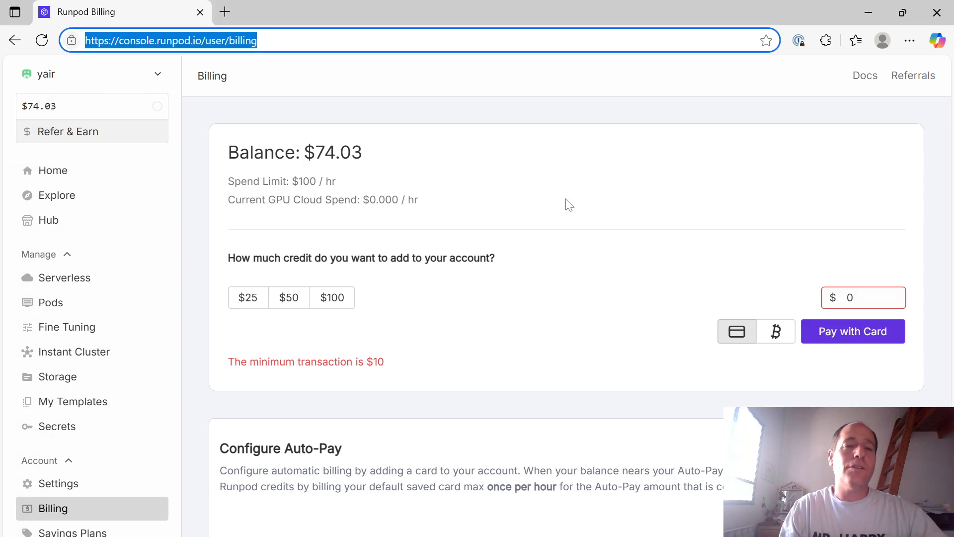
text(https://www.runpod.io/console/hub/ivrit-ai/runpod-serverless)
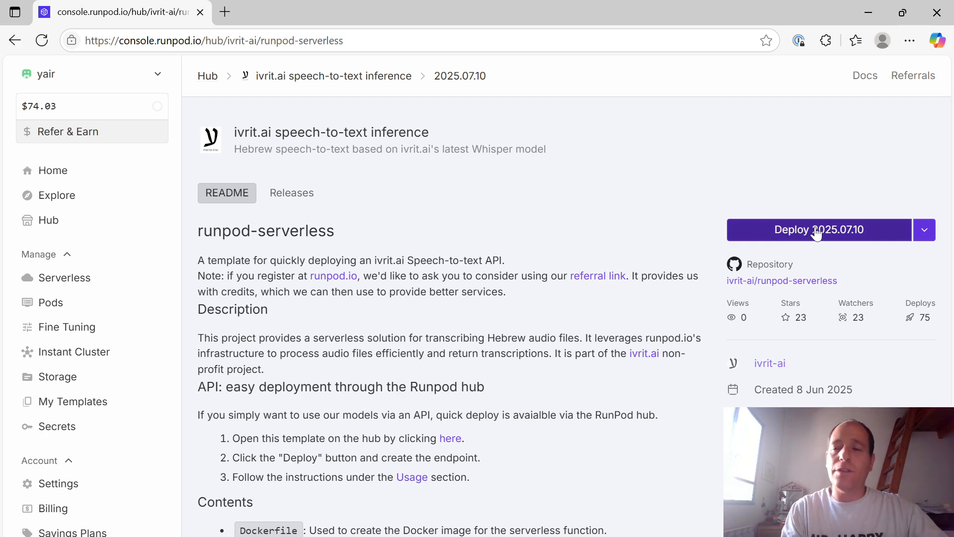
- Deploy template version 2025.07.10 as a serverless endpoint and grab its ID 3l4kc6f87641q3
click(819, 229)
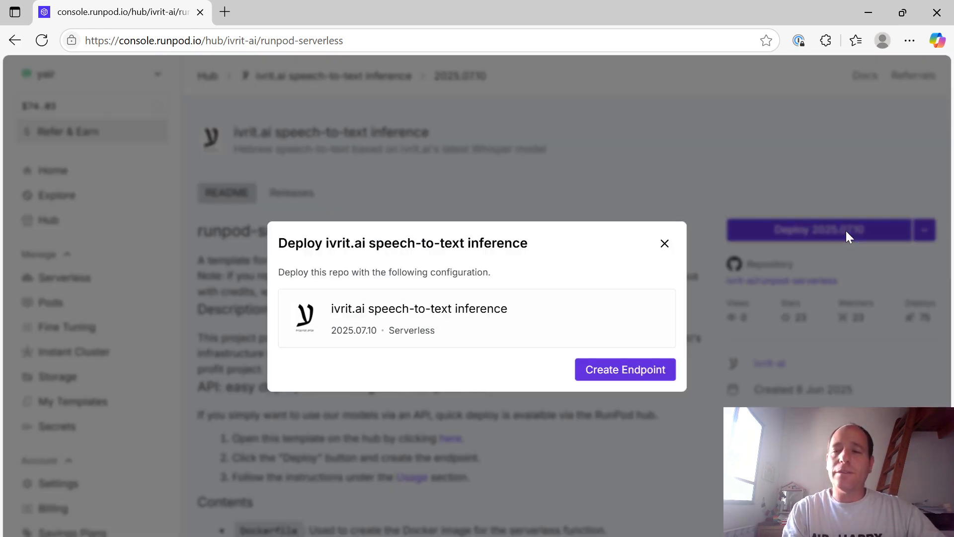
click(624, 369)
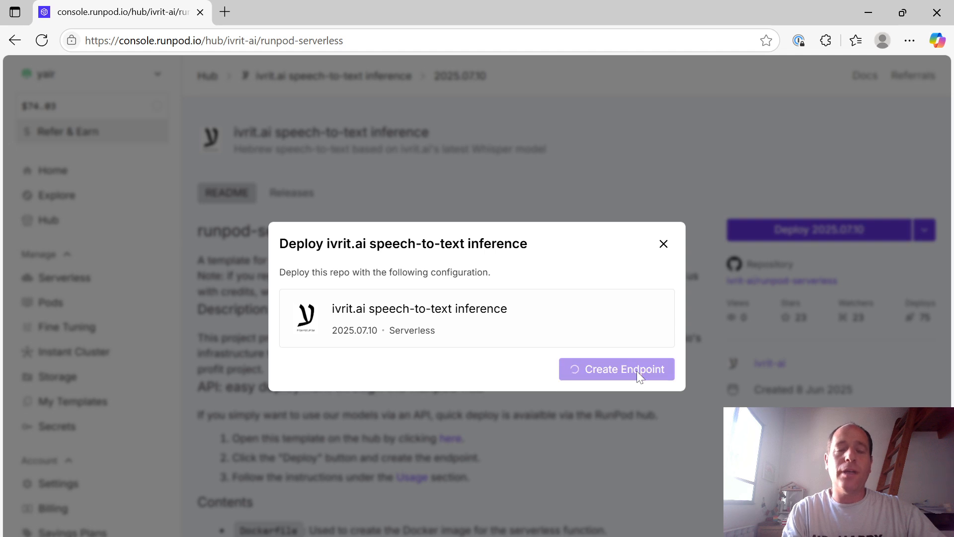
click(616, 369)
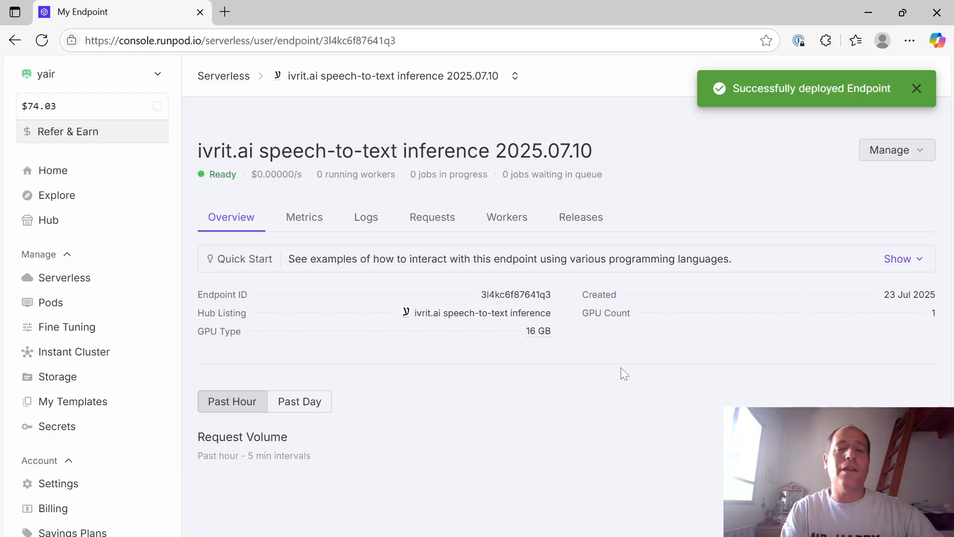
double_click(516, 294)
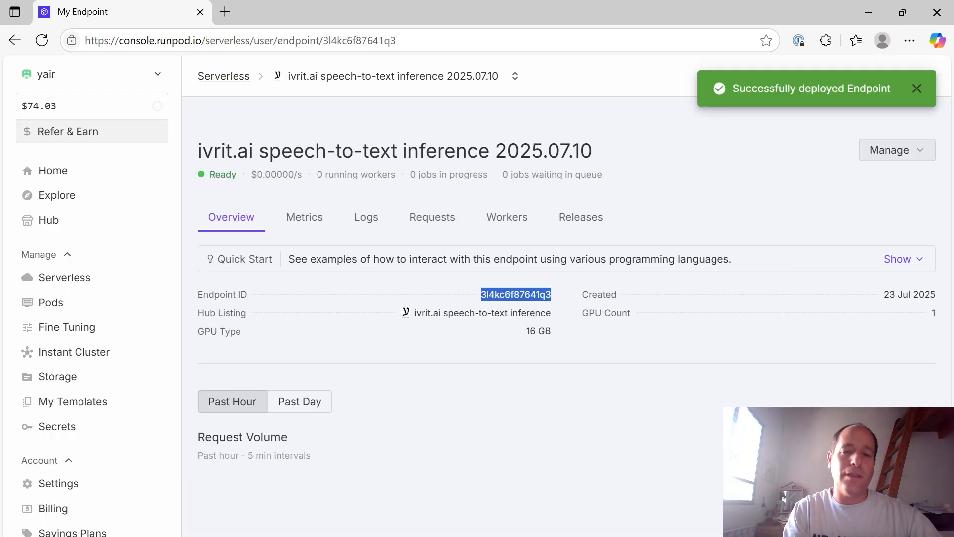
key(alt+tab)
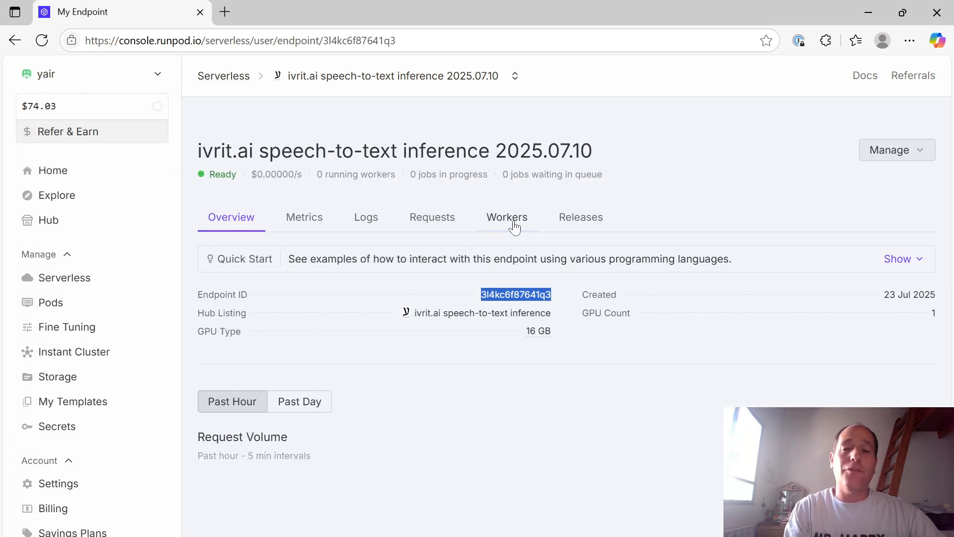
- Check the endpoint's two workers, then reach the API Keys section of account Settings
click(507, 217)
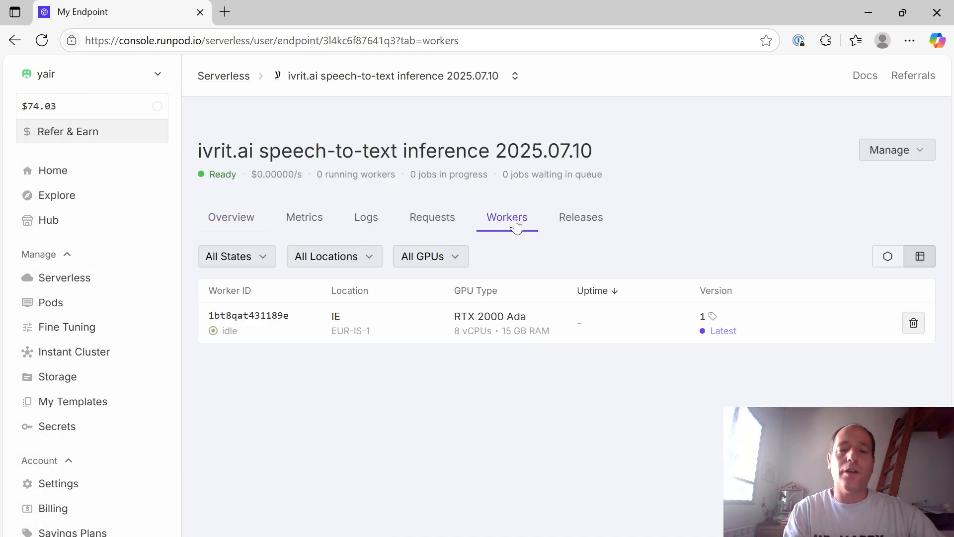
mouse_move(522, 339)
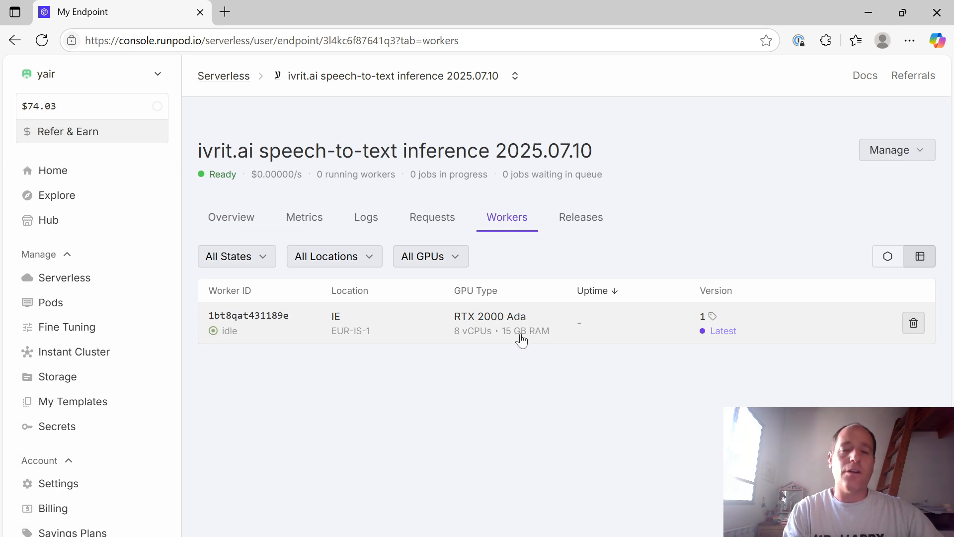
mouse_move(299, 350)
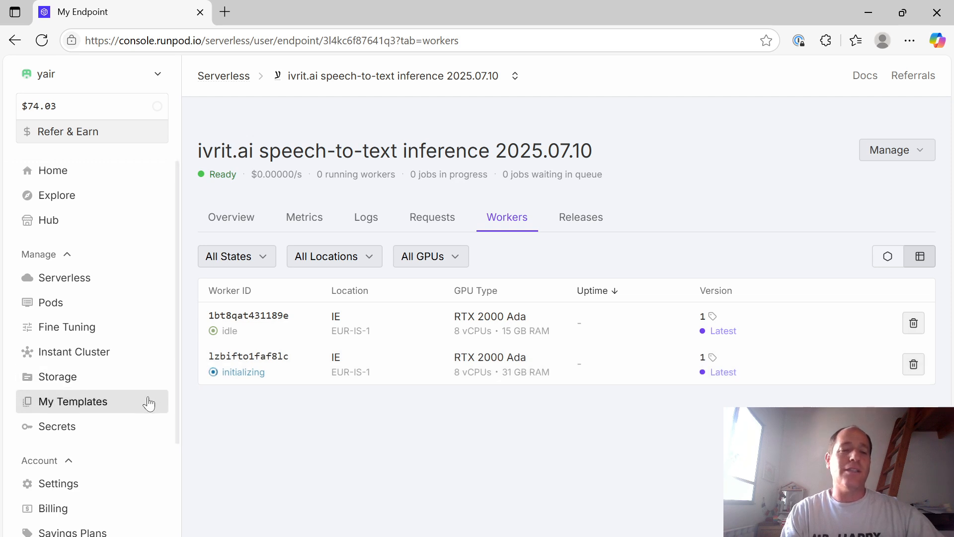
mouse_move(254, 422)
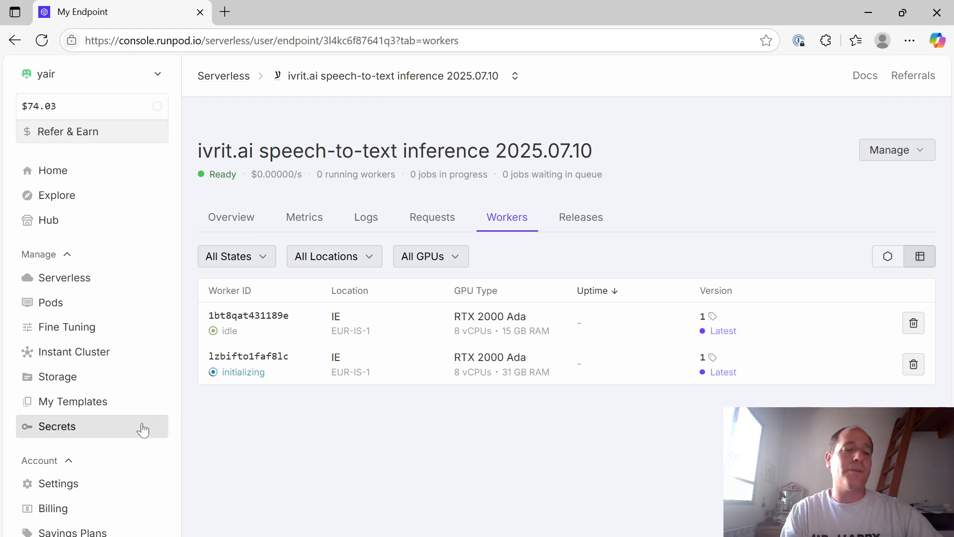
scroll(down, 3)
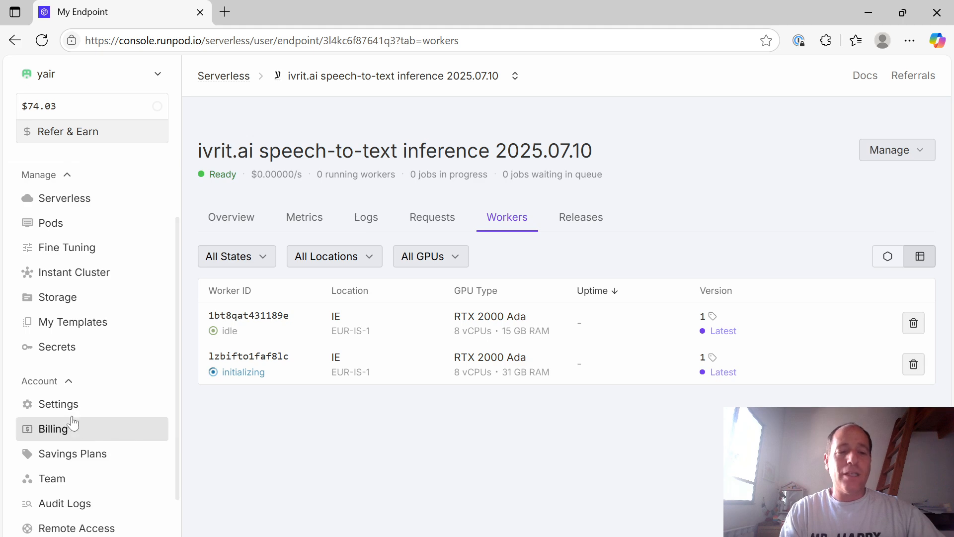
click(59, 403)
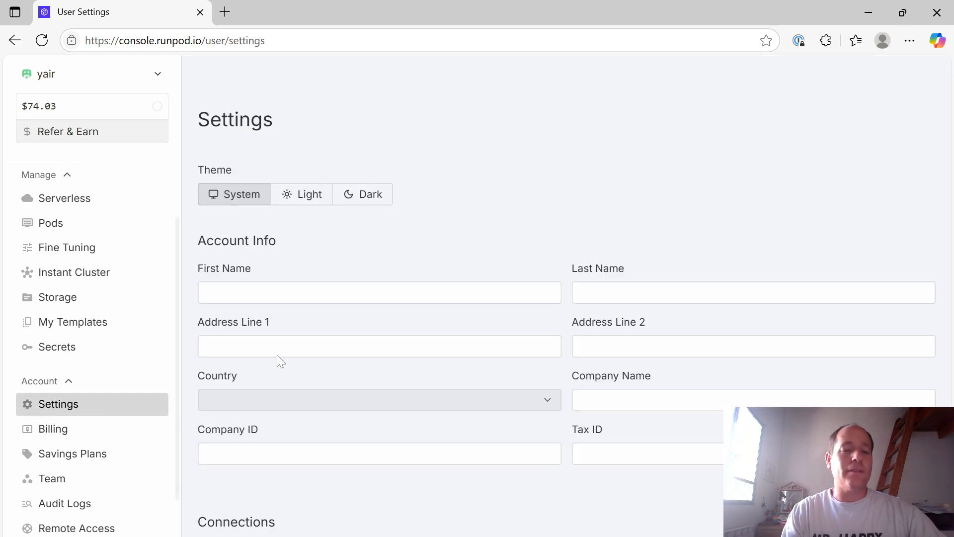
scroll(down, 3)
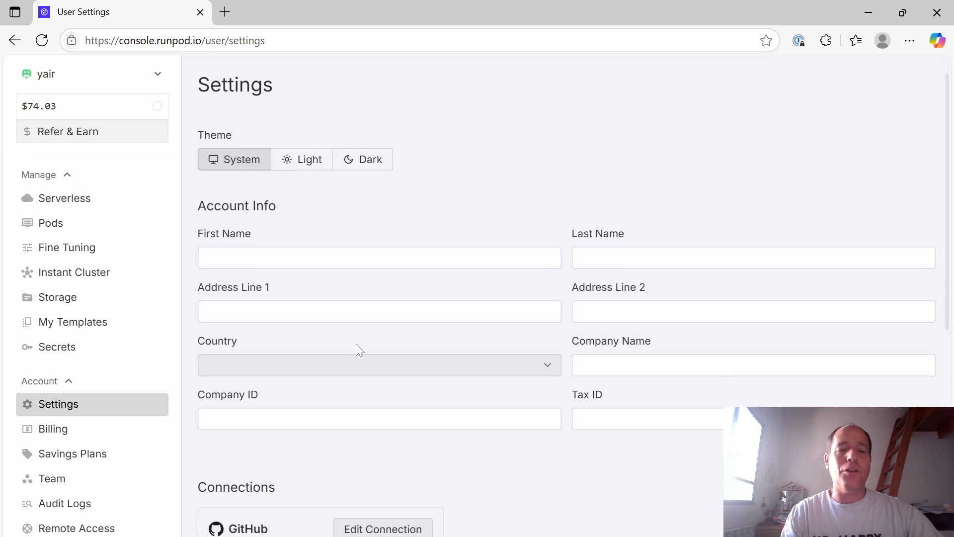
scroll(down, 3)
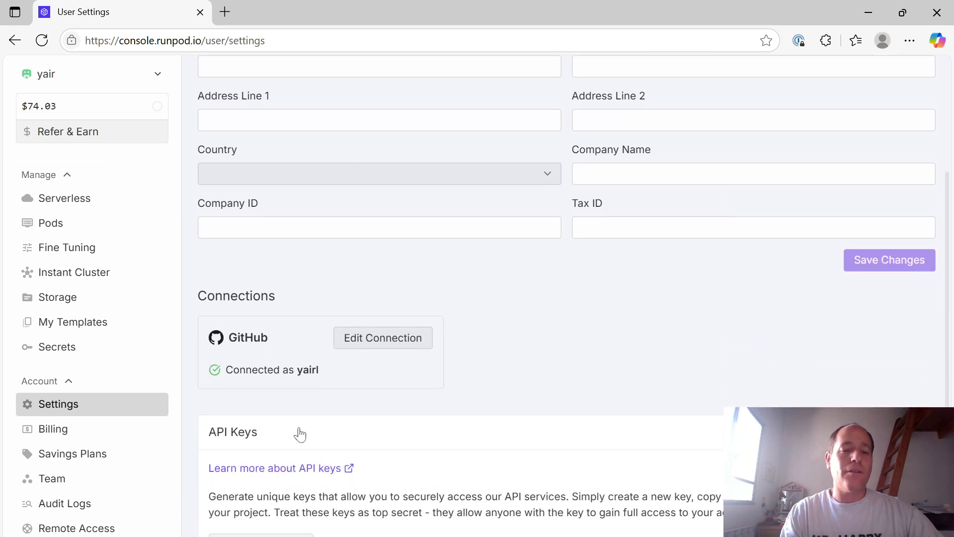
- Create a Restricted API key named 'ivrit.ai dev' and switch away with its secret shown
click(261, 522)
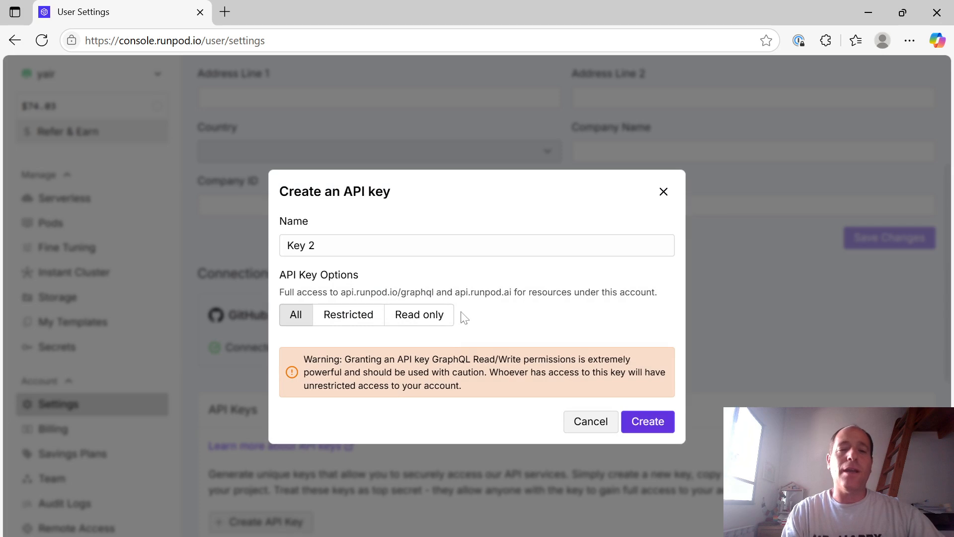
text(de)
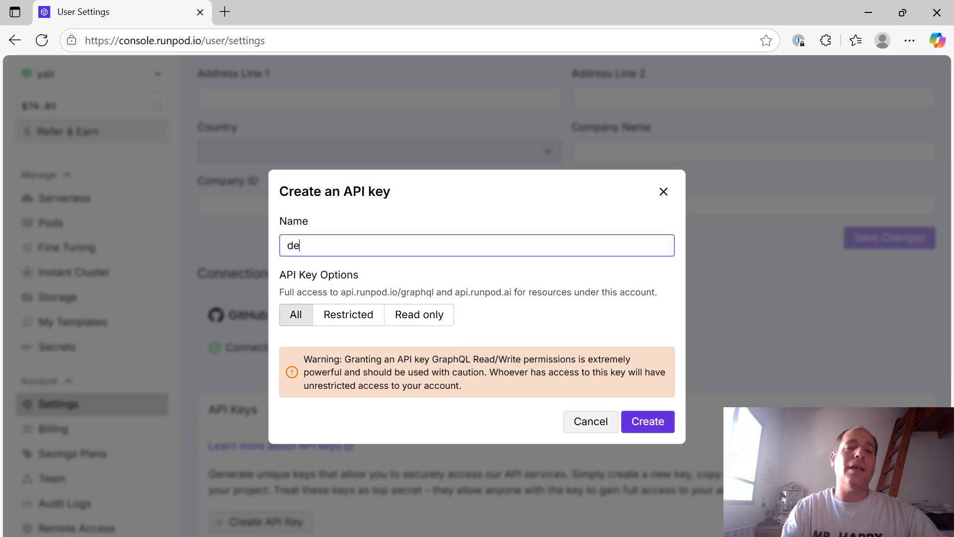
text(ivrit.ai dev)
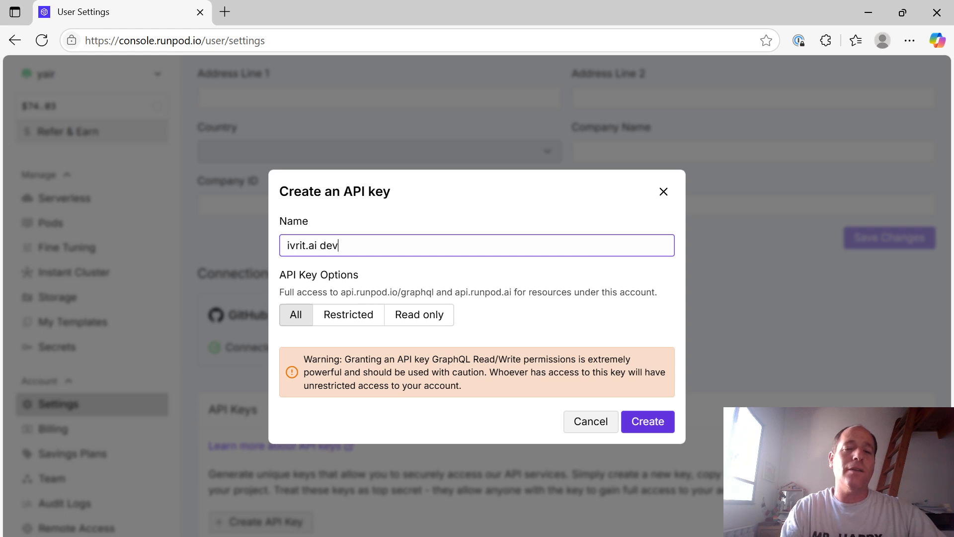
mouse_move(348, 315)
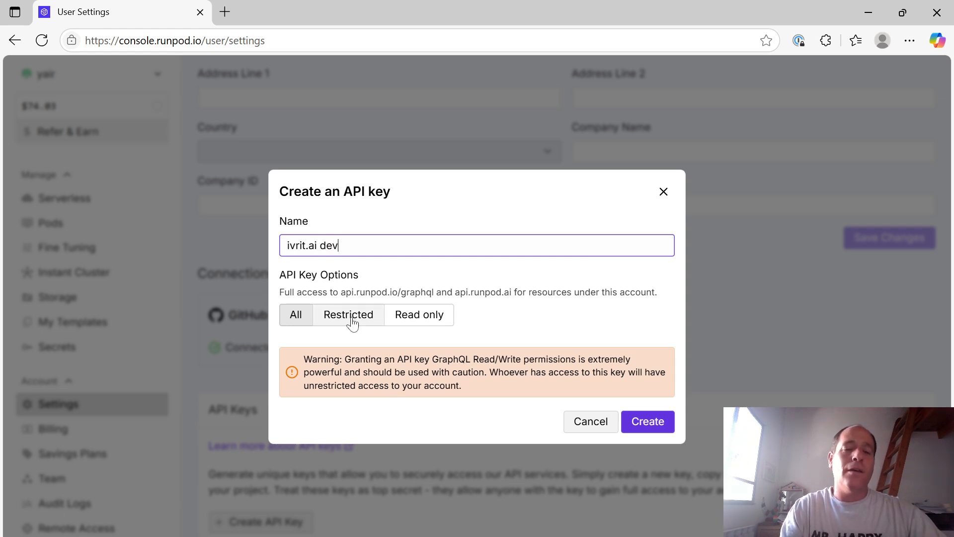
click(348, 315)
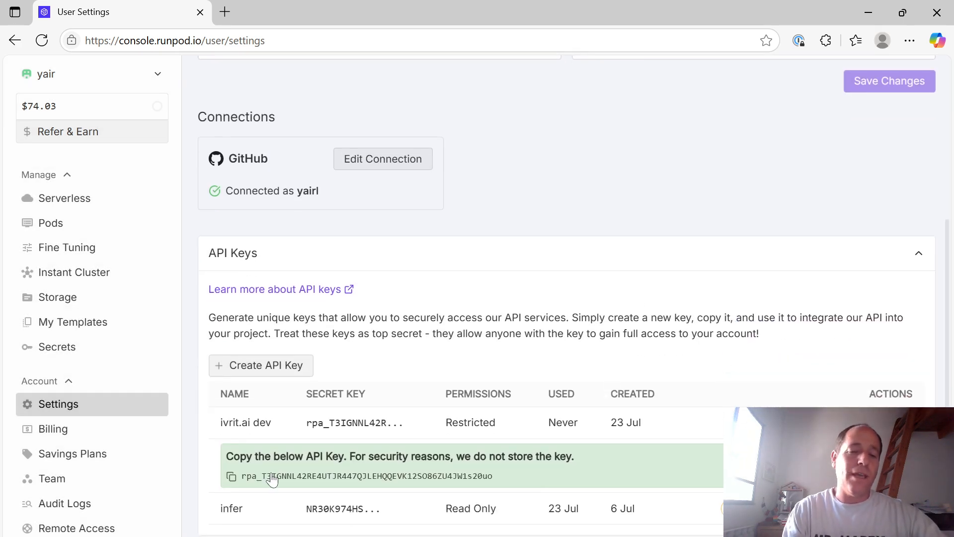
key(alt+tab)
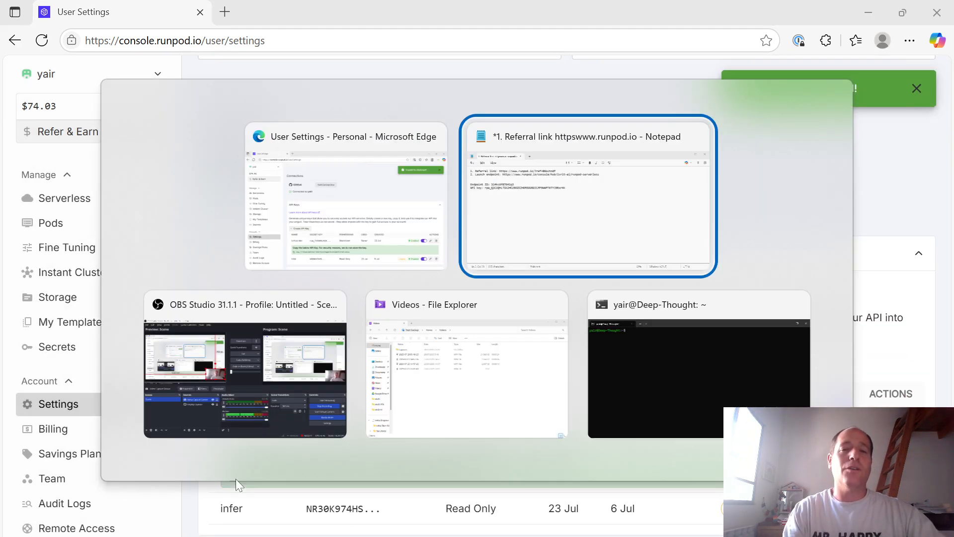
- Show the Notepad notes holding the saved endpoint ID and API key
click(587, 196)
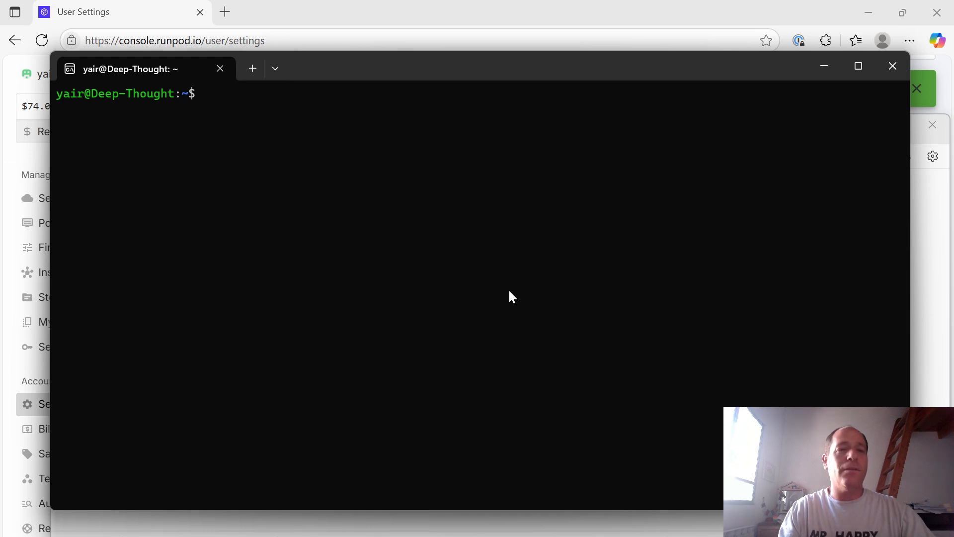
- Run 'pip3 install ivrit --break-system-packages' so ivrit-0.0.4 installs successfully
text(pip3 install)
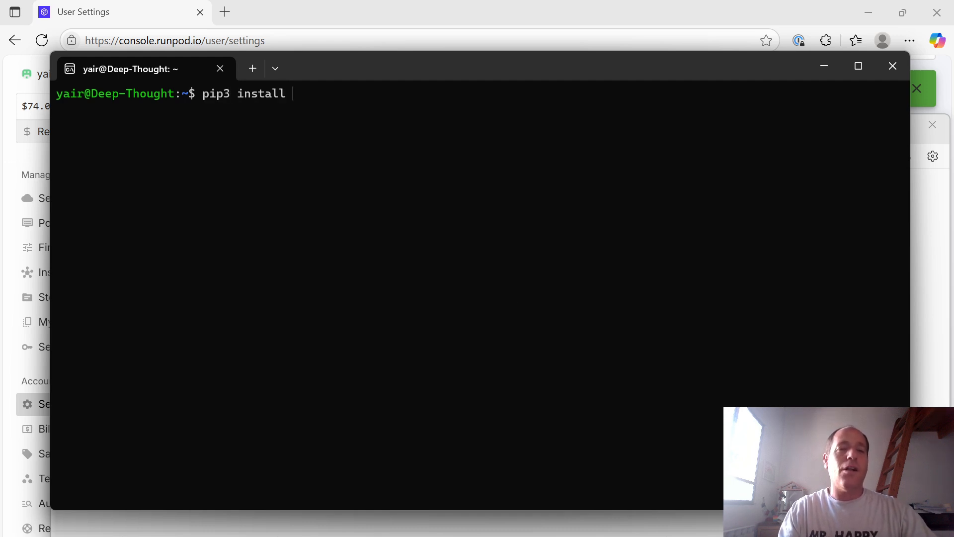
text(--)
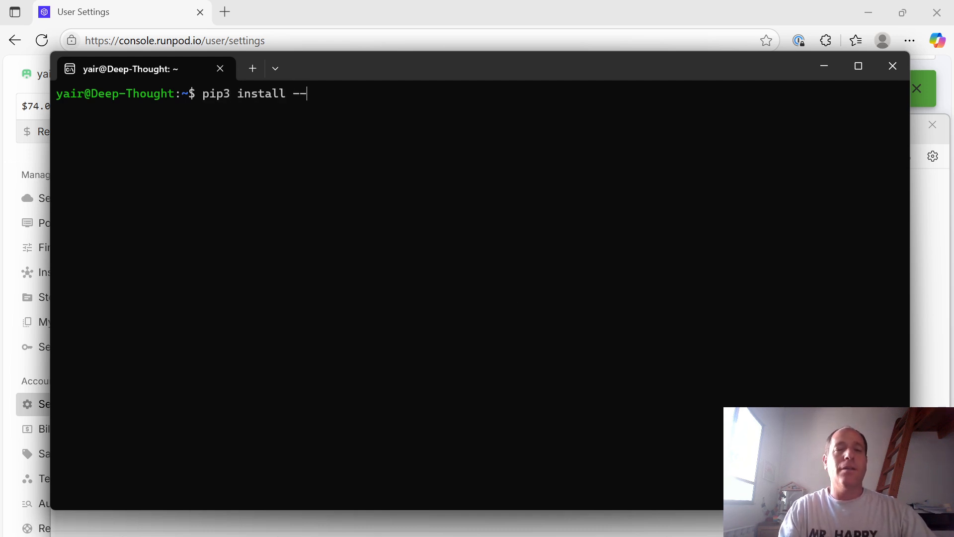
text(ivrit --br)
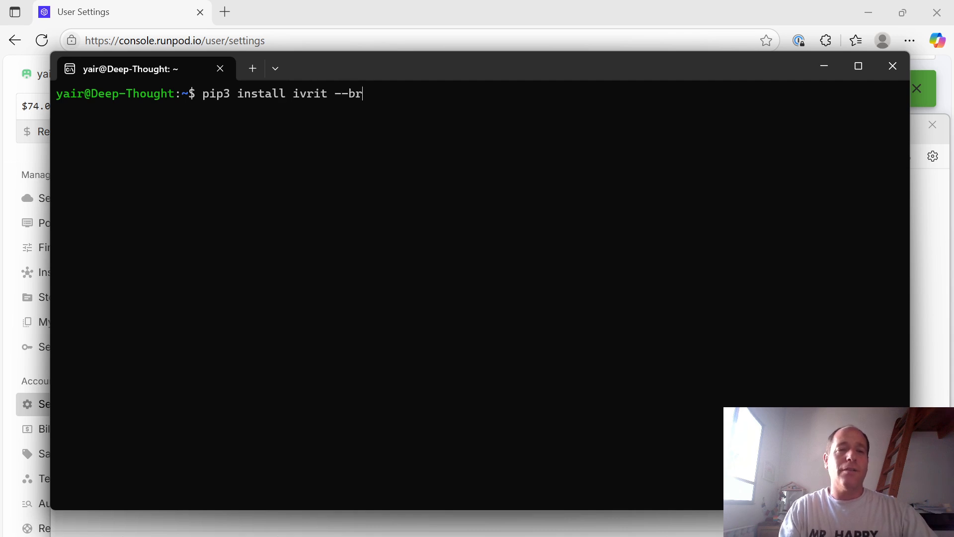
key(Return)
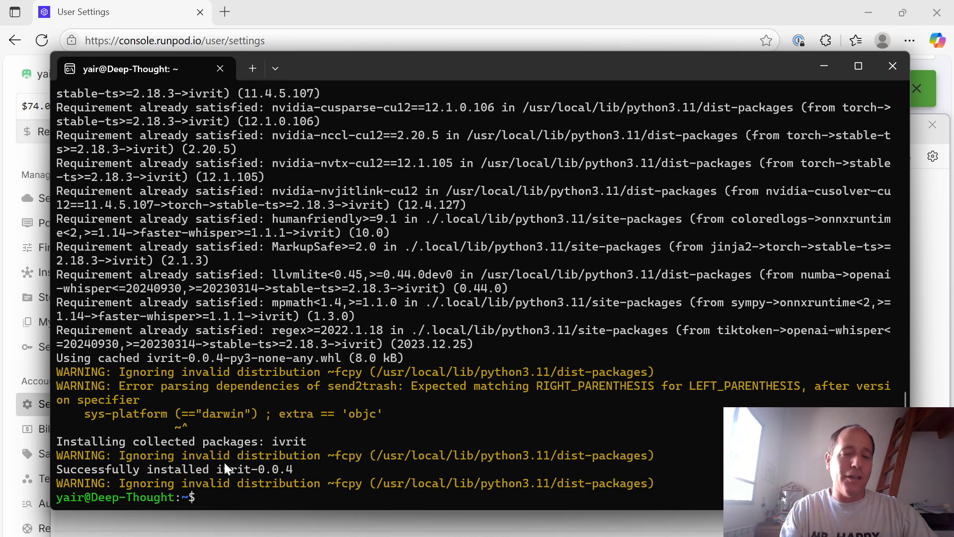
double_click(252, 468)
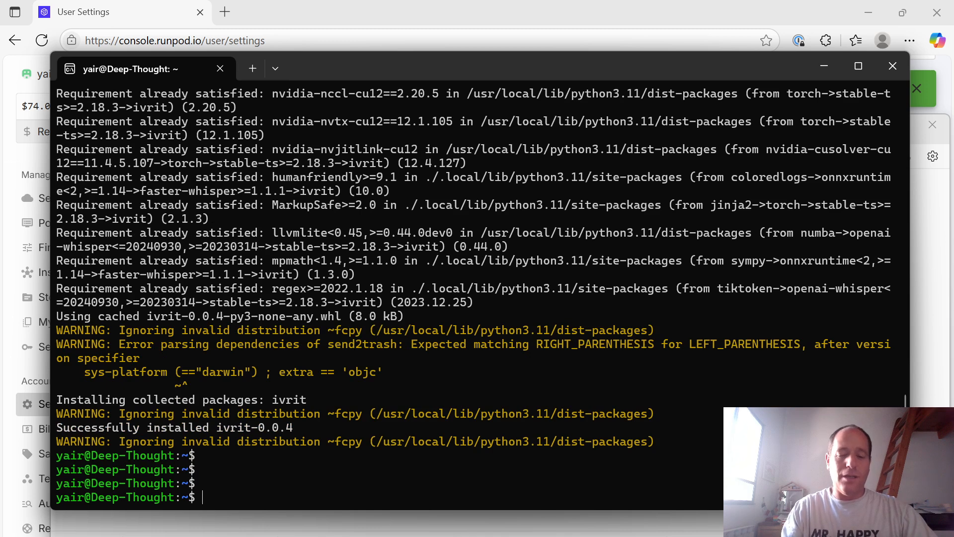
- Start a python3 session and import the ivrit package
text(python3)
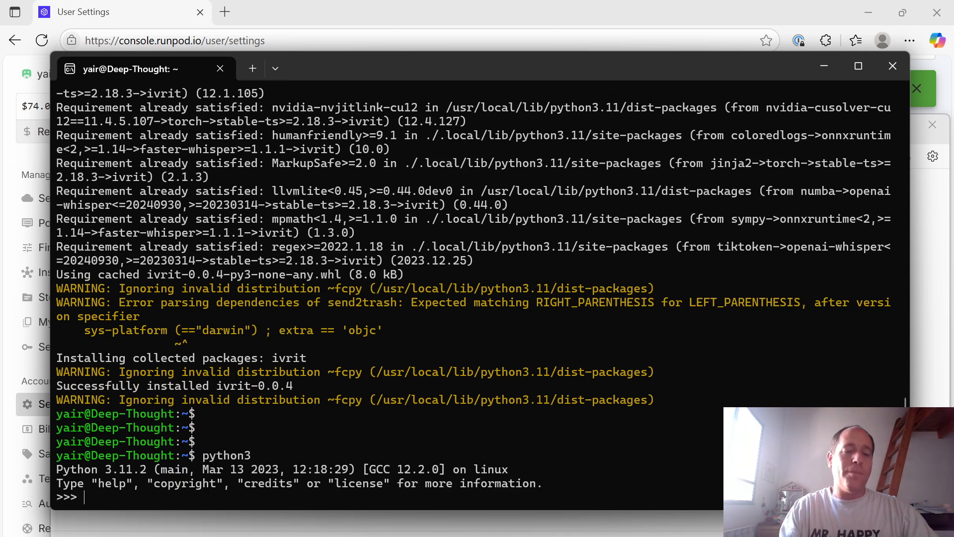
text(import ivrit)
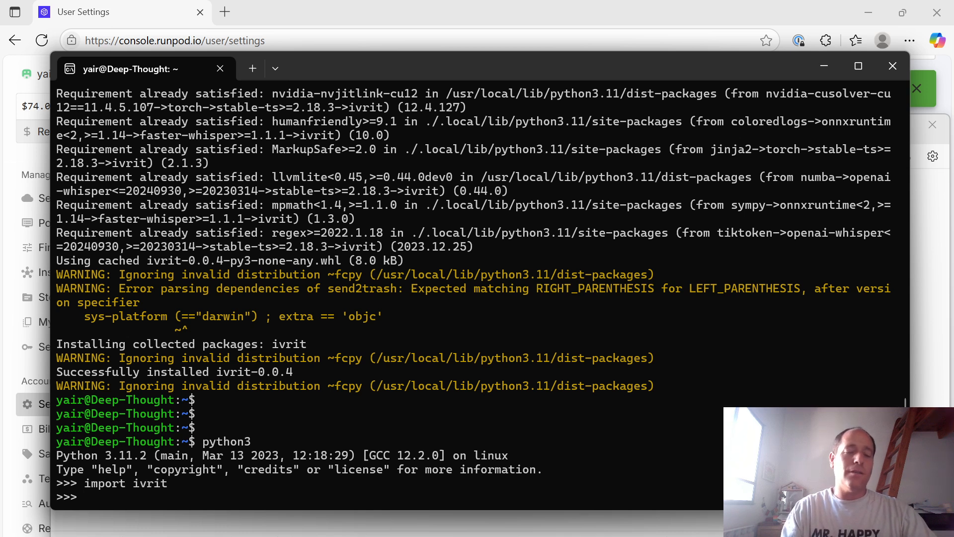
- Begin m = ivrit.load_model with engine='runpod' and model 'ivrit-ai/whisper-large-v3-turbo-ct2'
text(m = ivri)
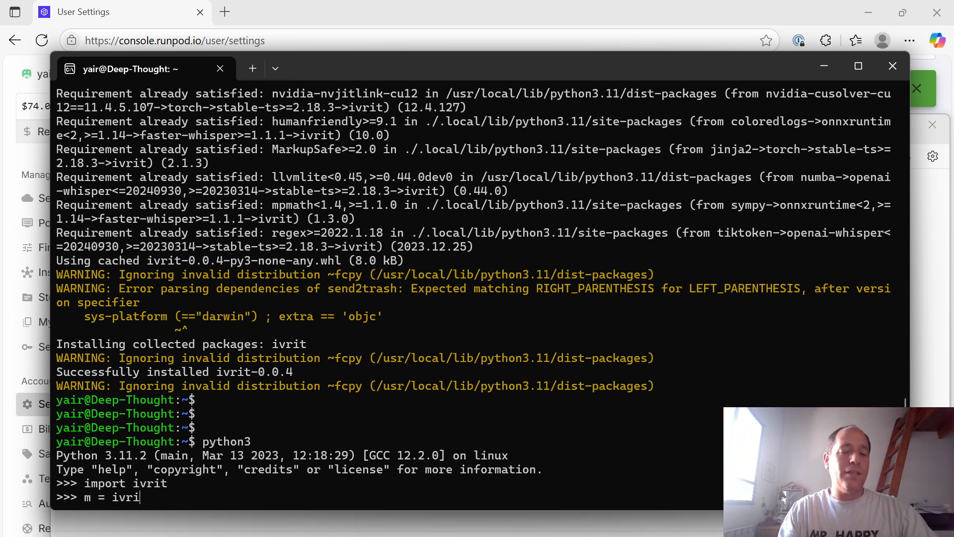
text(t.load_mo)
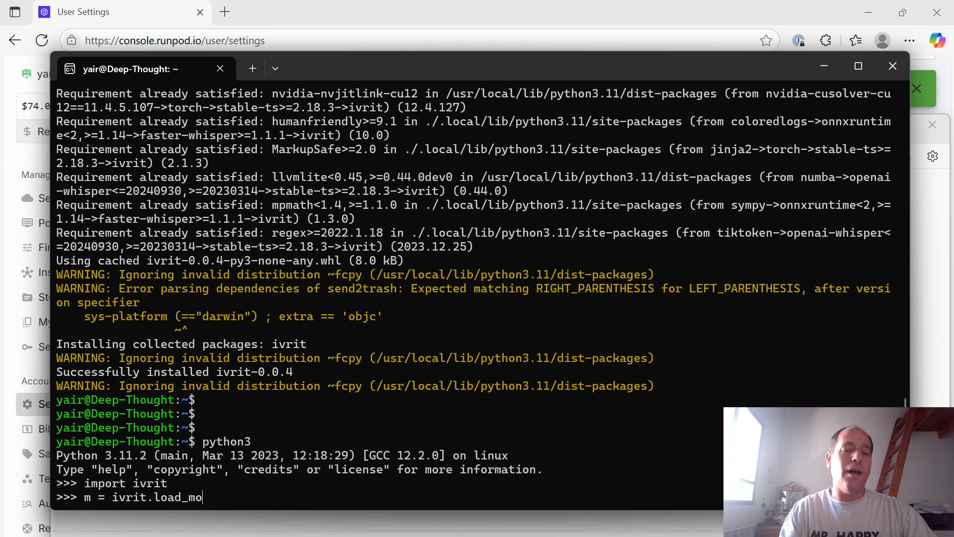
text(del()
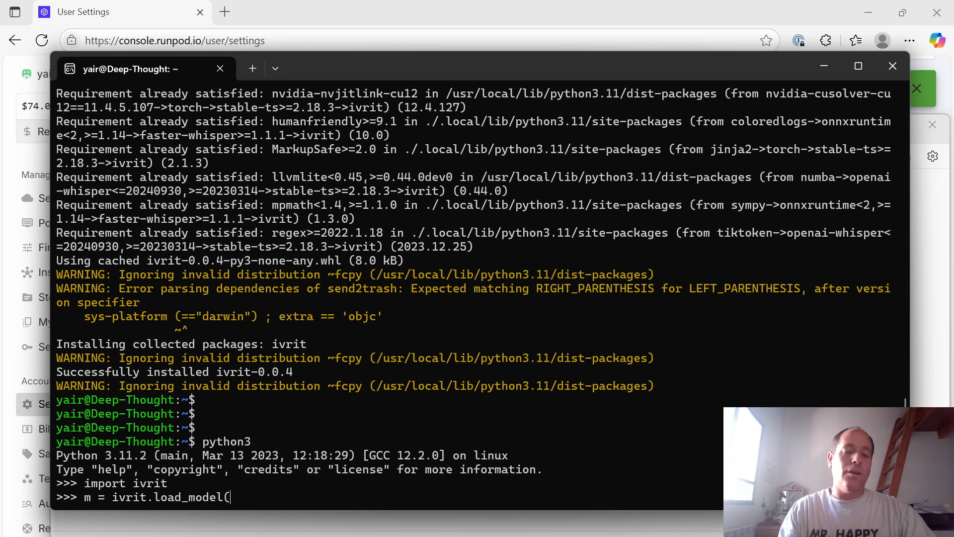
text(engine='runpo)
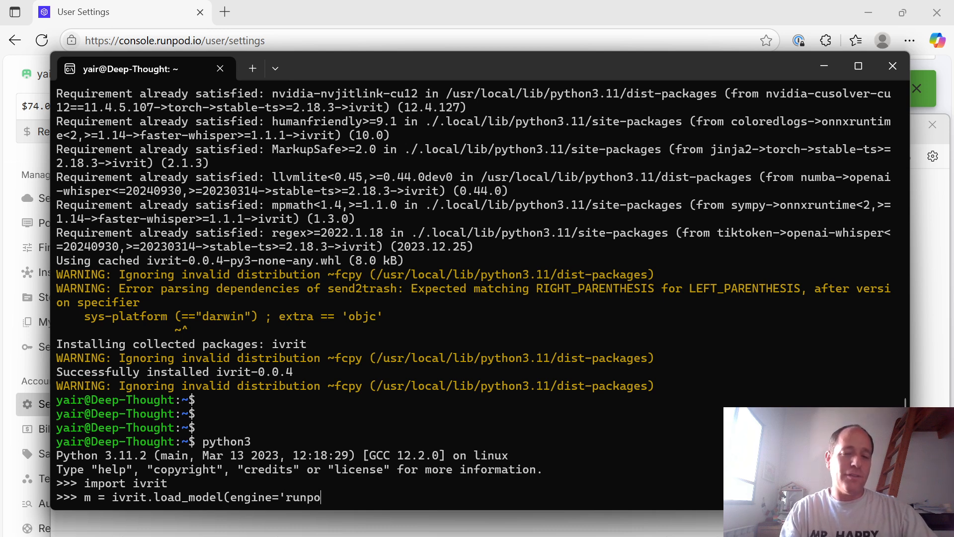
text(d', model='ivr)
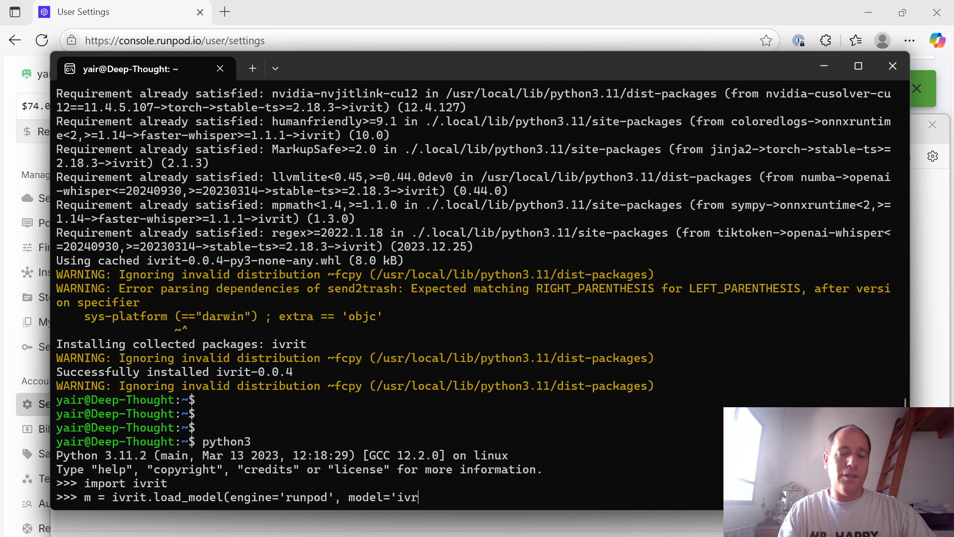
text(it-ai/)
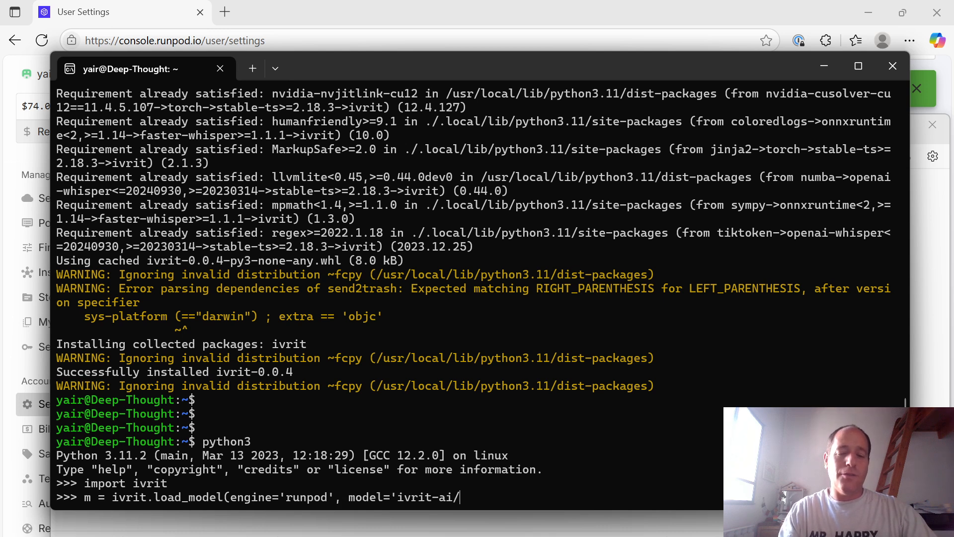
text(whisper-large-v)
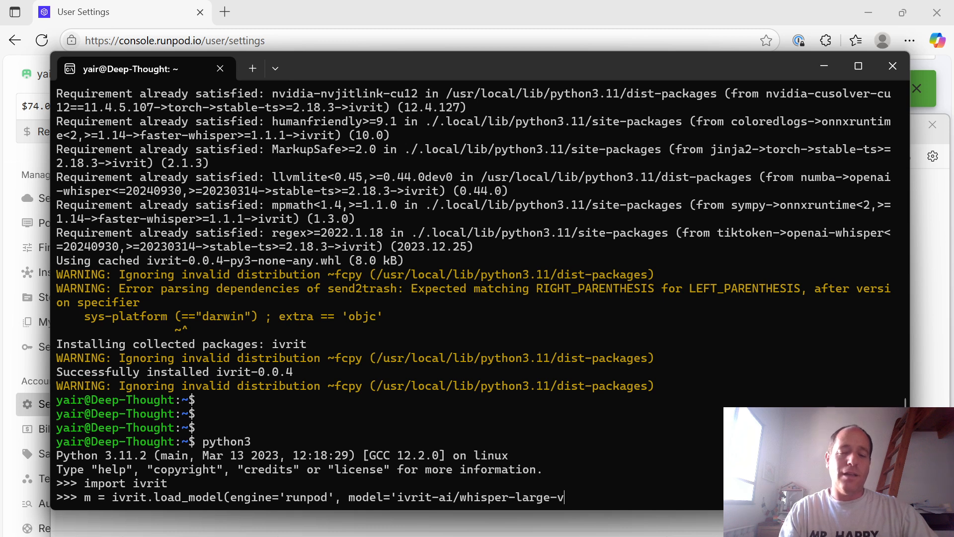
text(3-turbo-)
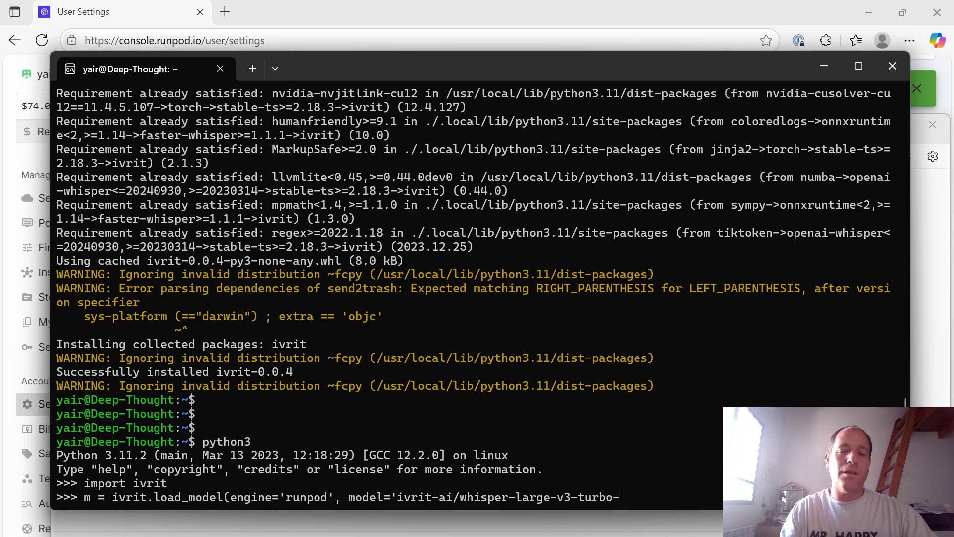
text(ct2')
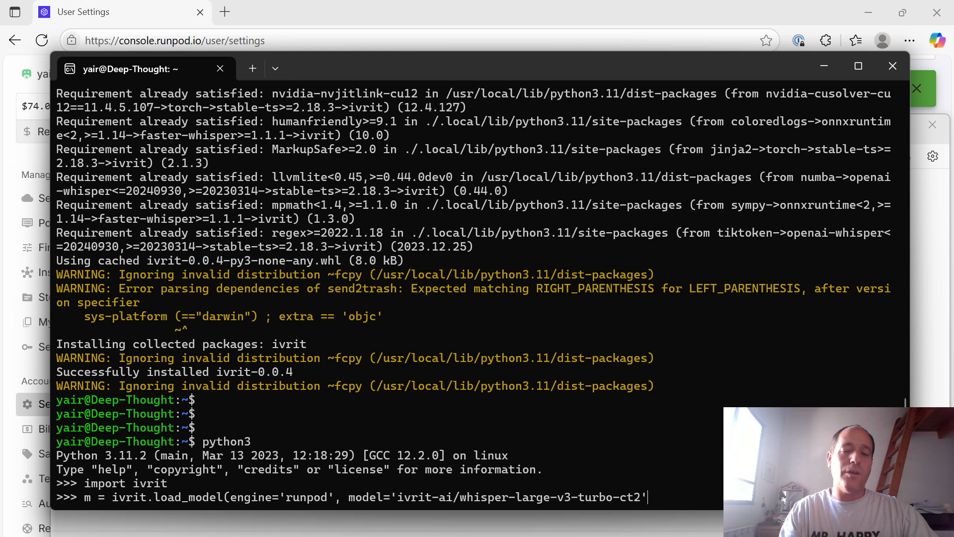
text(,)
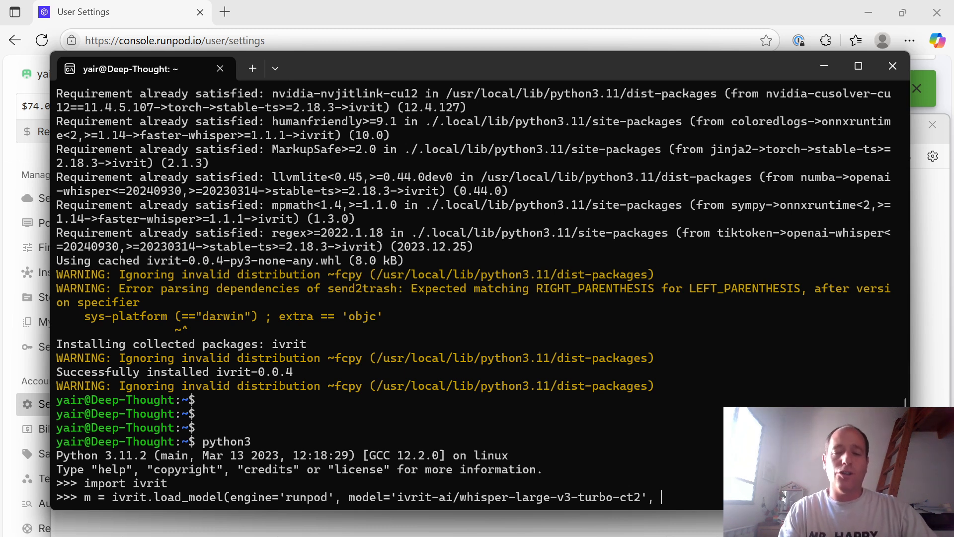
- Supply the api_key copied from Notepad and the endpoint_id to finish loading the model
text(api)
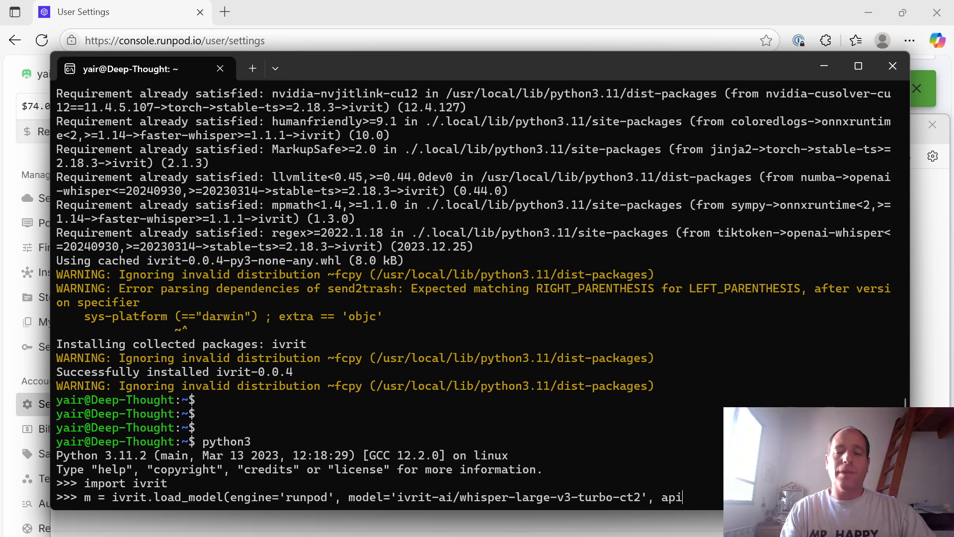
text(_key=')
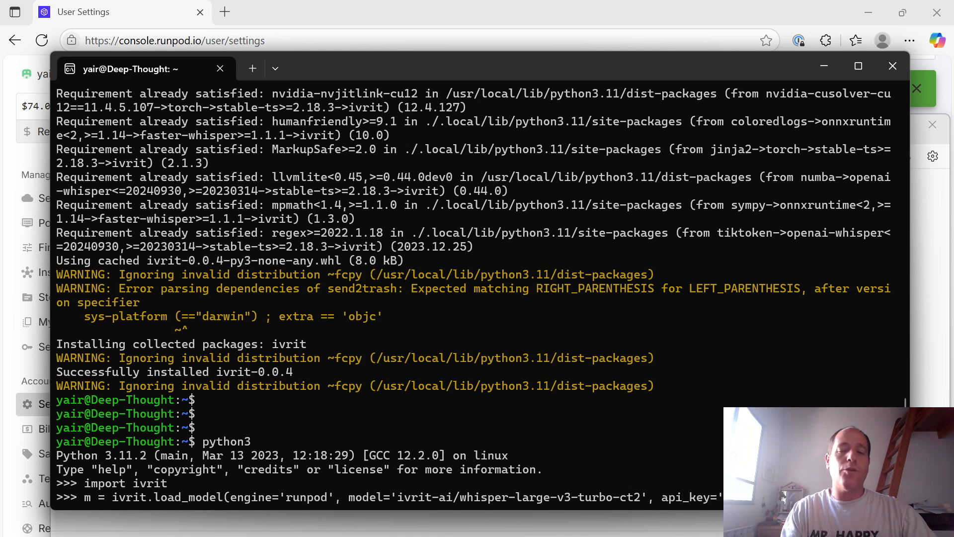
mouse_move(573, 398)
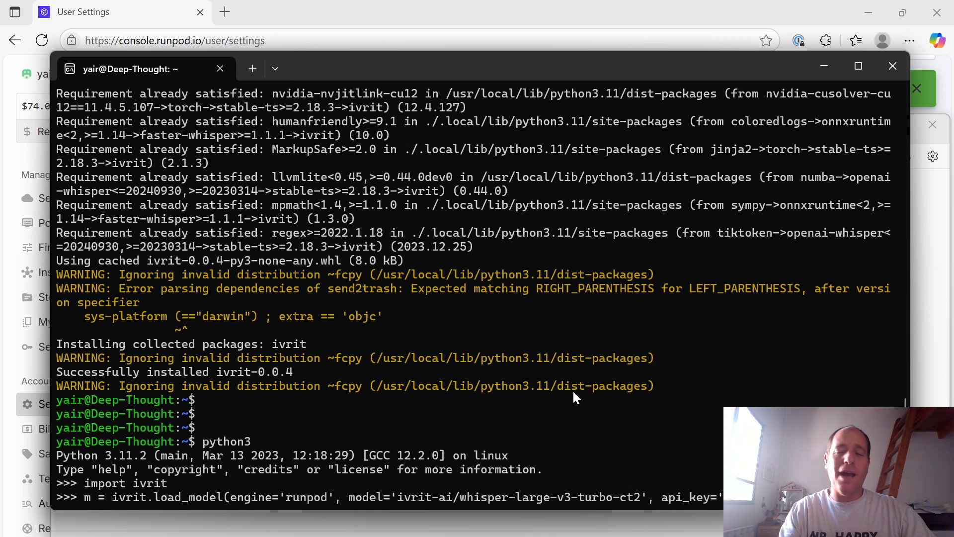
mouse_move(701, 477)
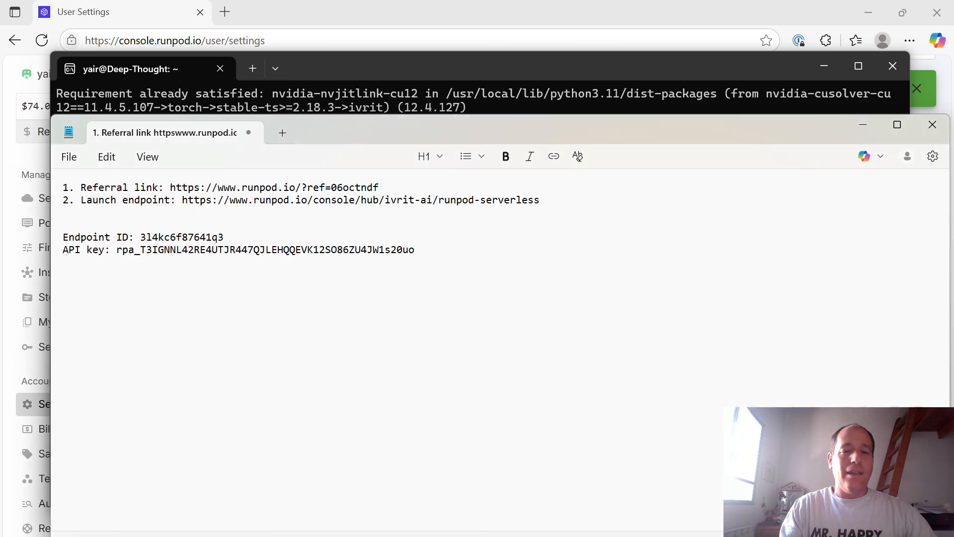
double_click(265, 250)
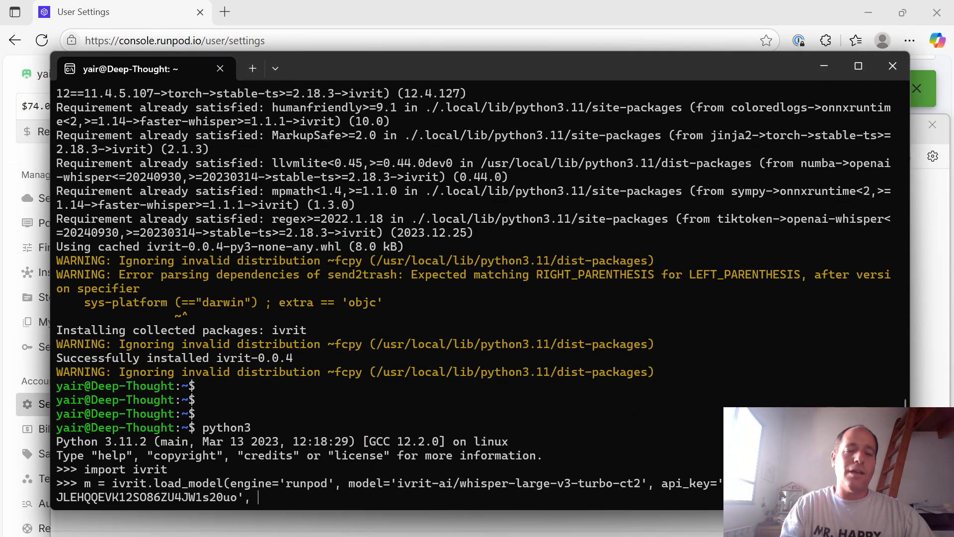
text(endpoint_id='3l4kc6f87641q3'))
text(m)
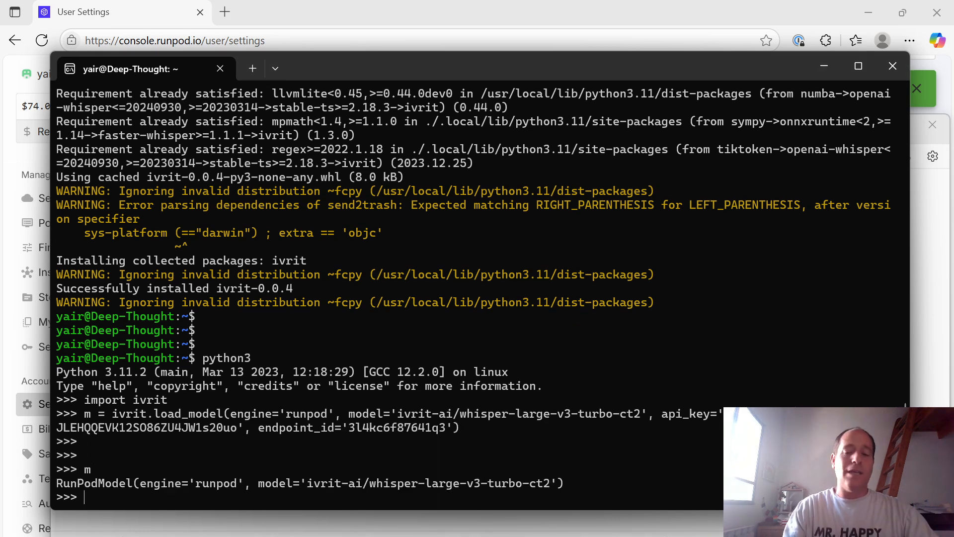
- Run result = m.transcribe(path='/home/yair/x.ogg') against the deployed endpoint
text(result = m.tra)
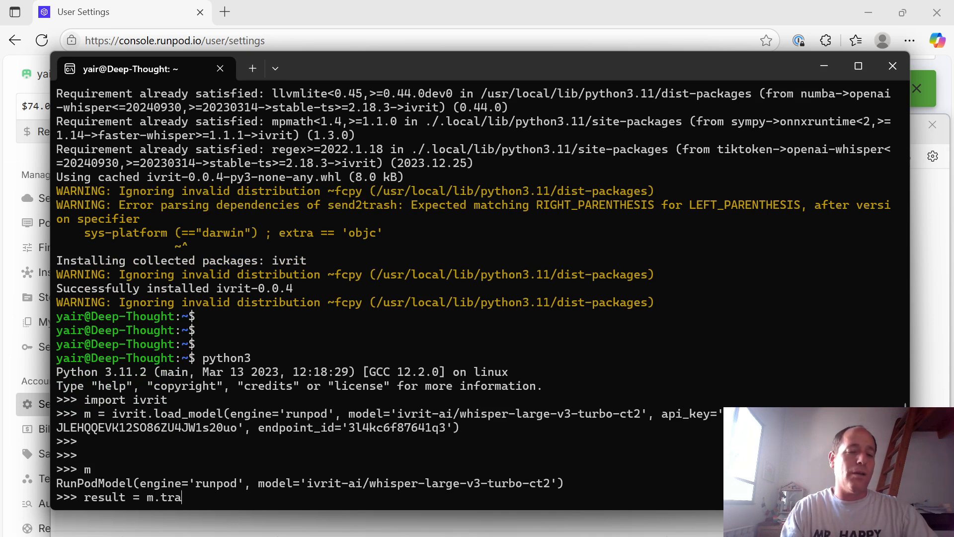
text(nscribe()
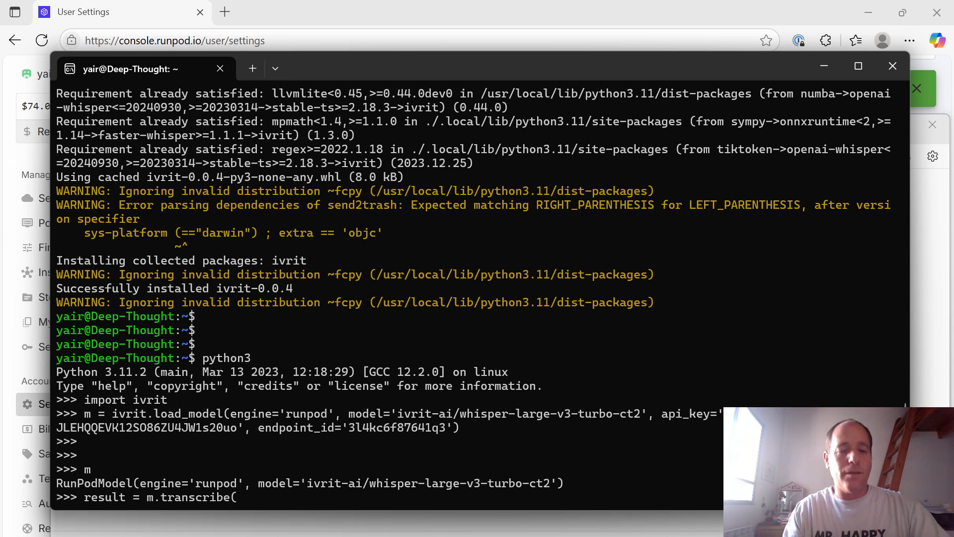
text(path='/hom)
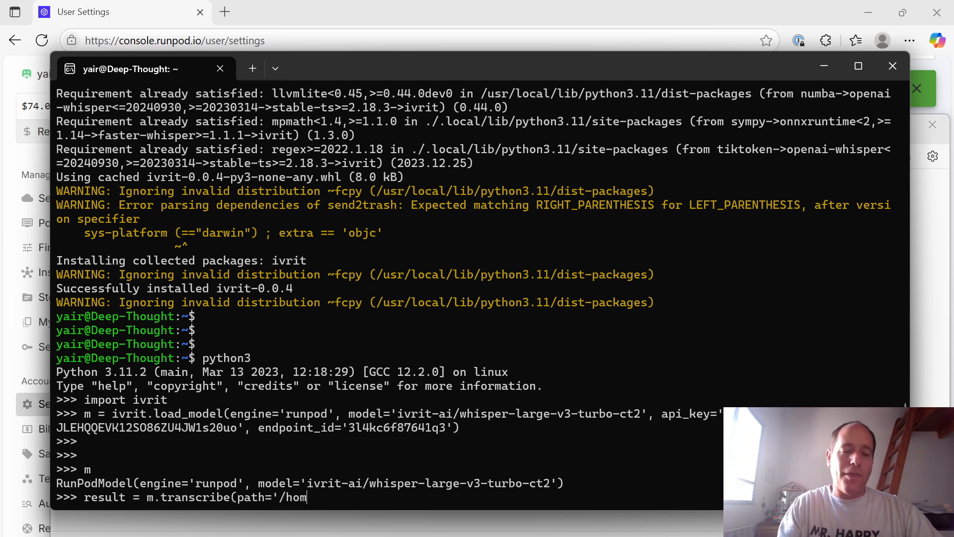
text(e/yair/x.ogg')
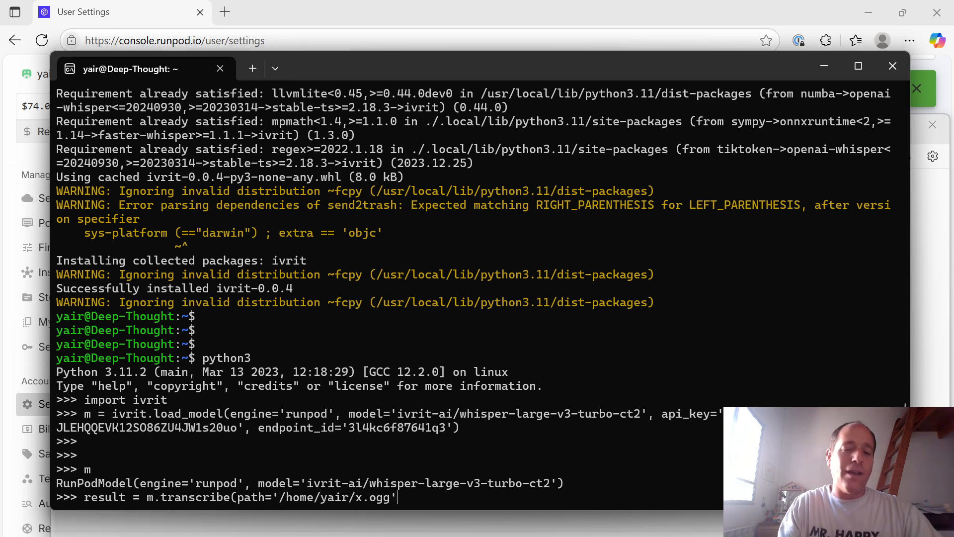
text())
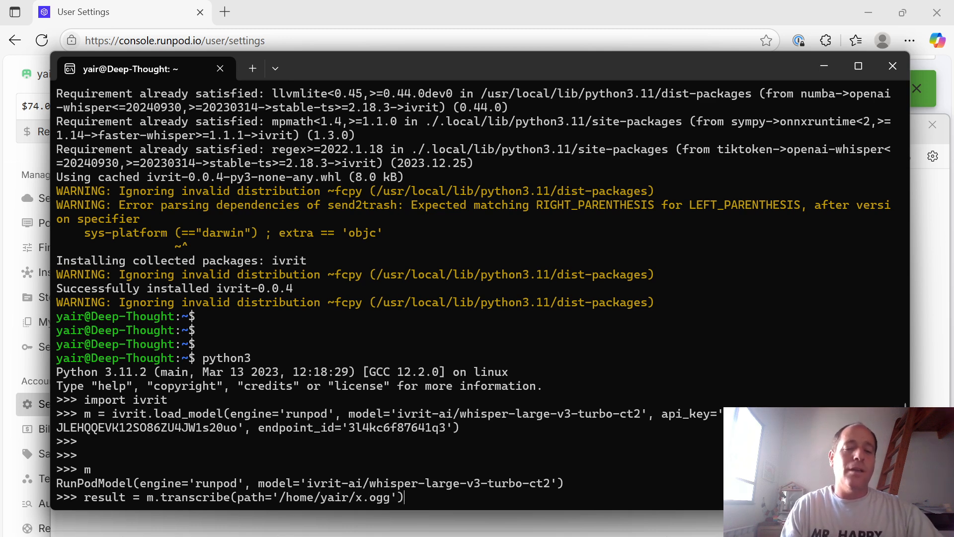
key(alt+tab)
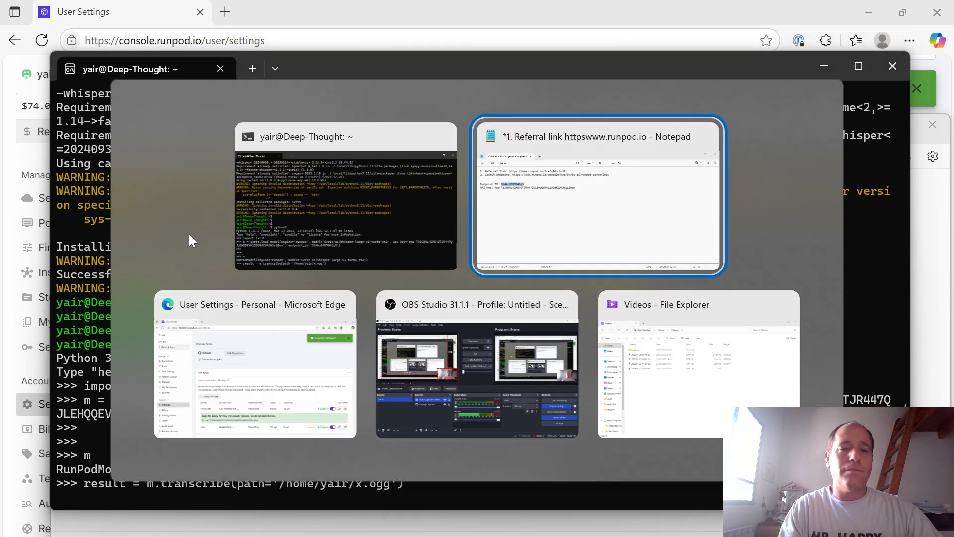
- View the ivrit.ai endpoint showing one queued job and its Workers list
click(255, 364)
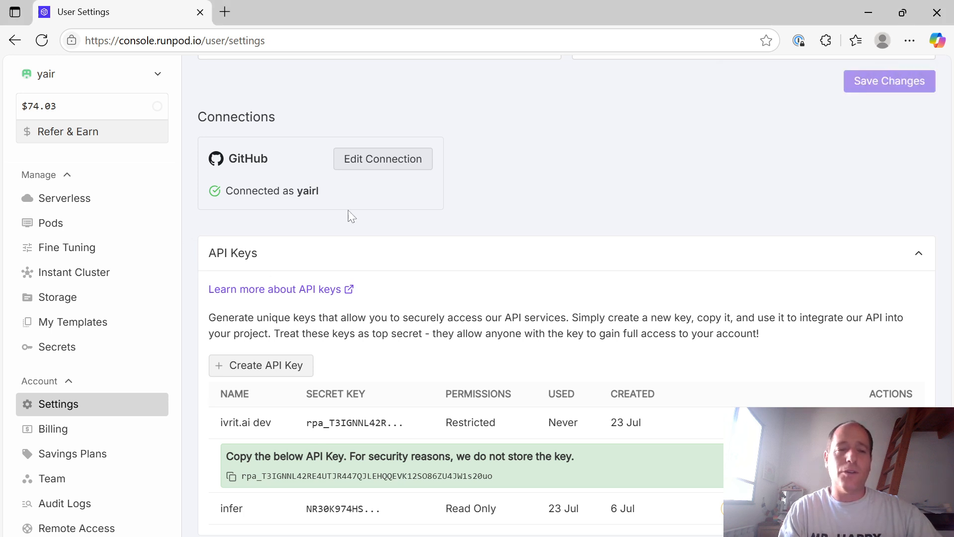
click(65, 198)
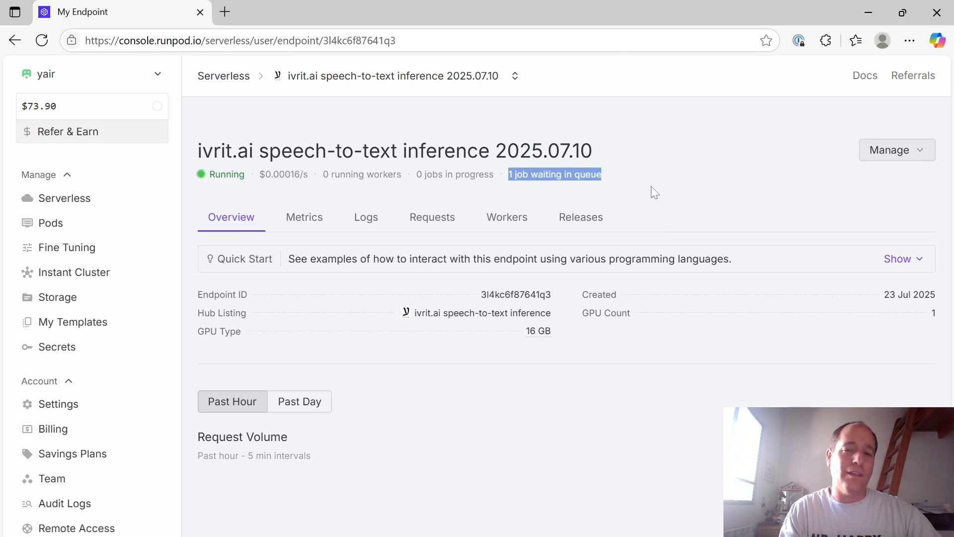
click(507, 218)
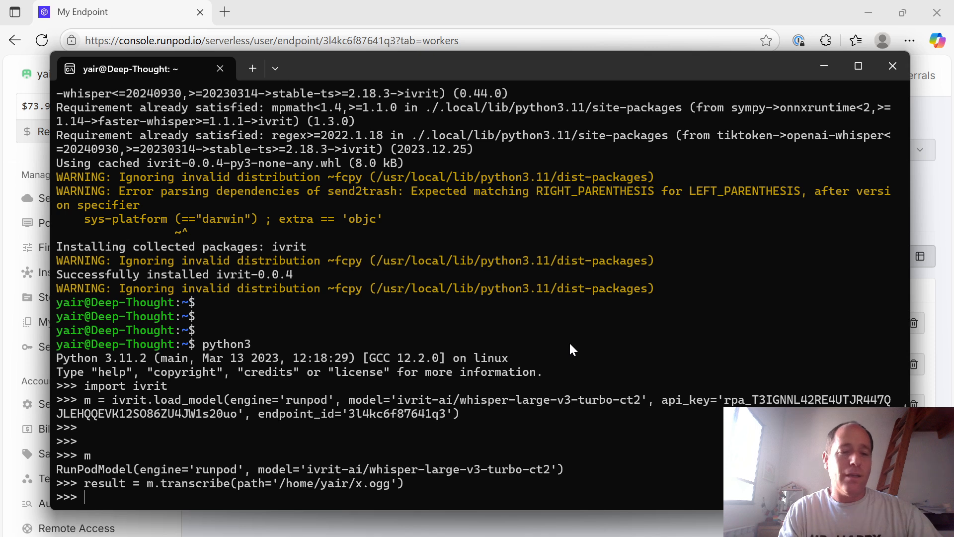
mouse_move(385, 362)
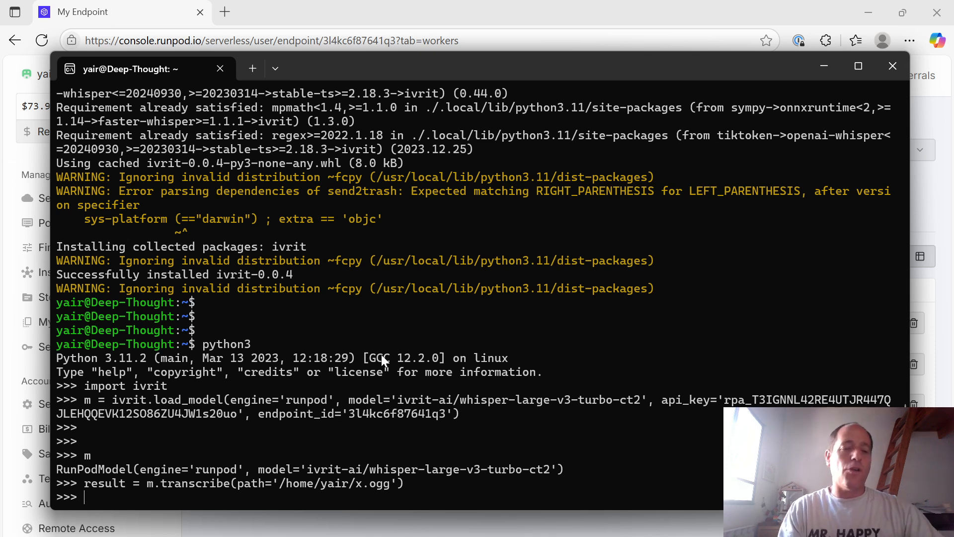
- List result.keys() and print the full Hebrew result['text']
text(result.keys())
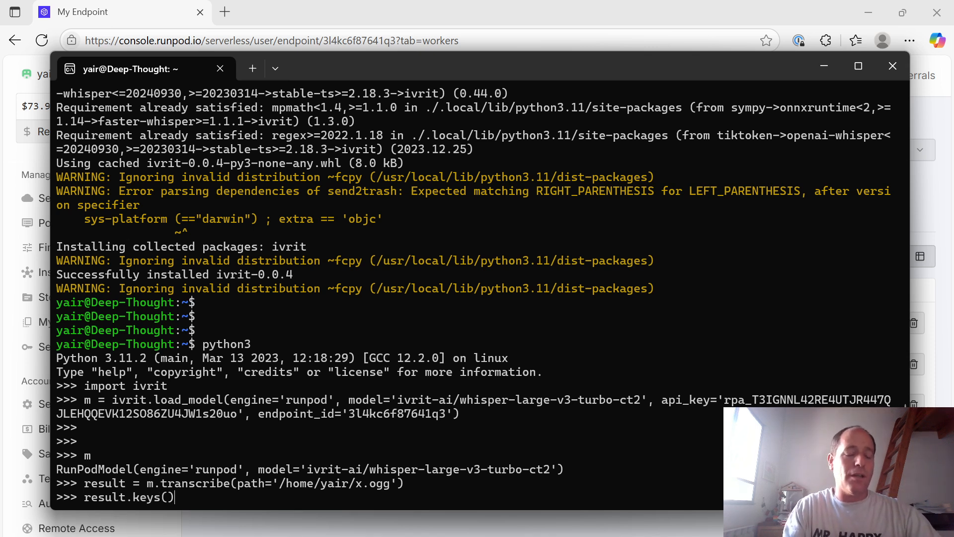
key(Return)
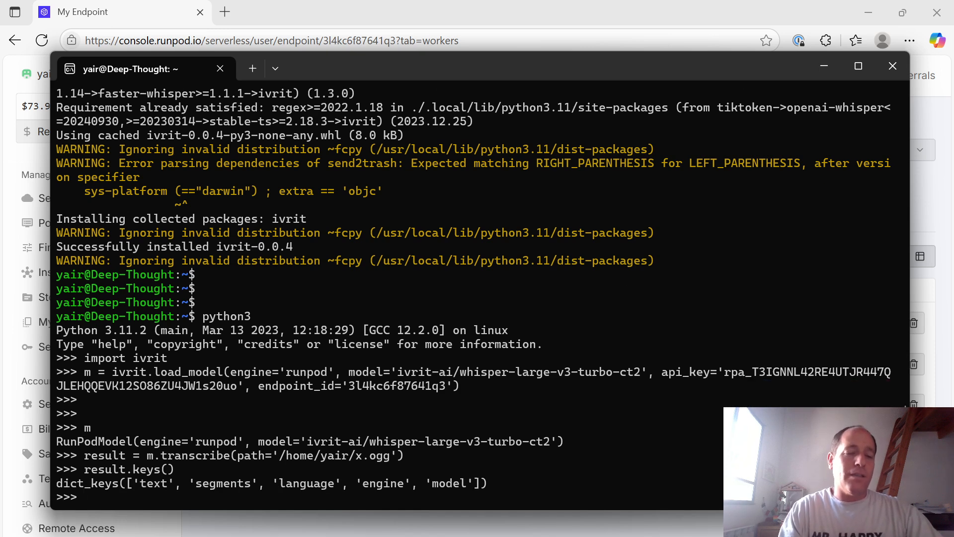
text(ke)
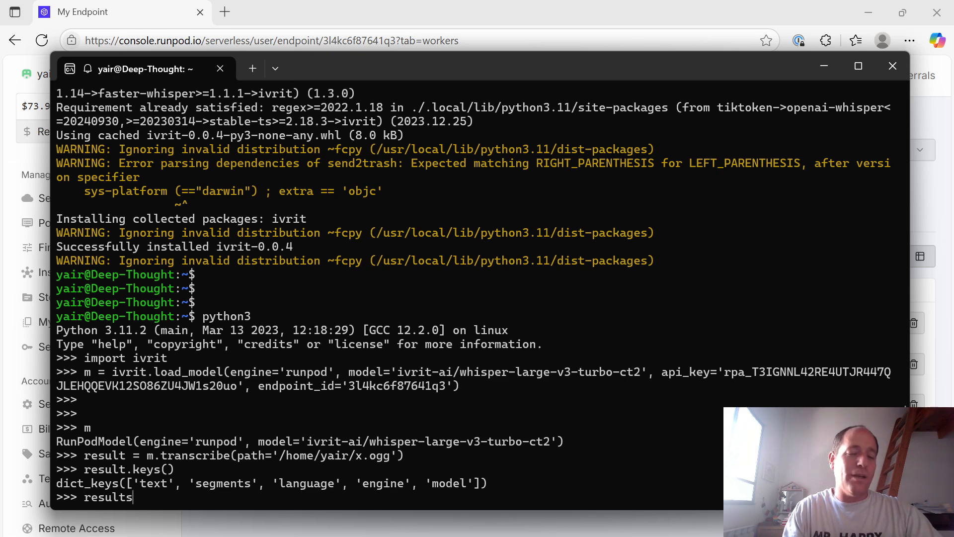
key(Return)
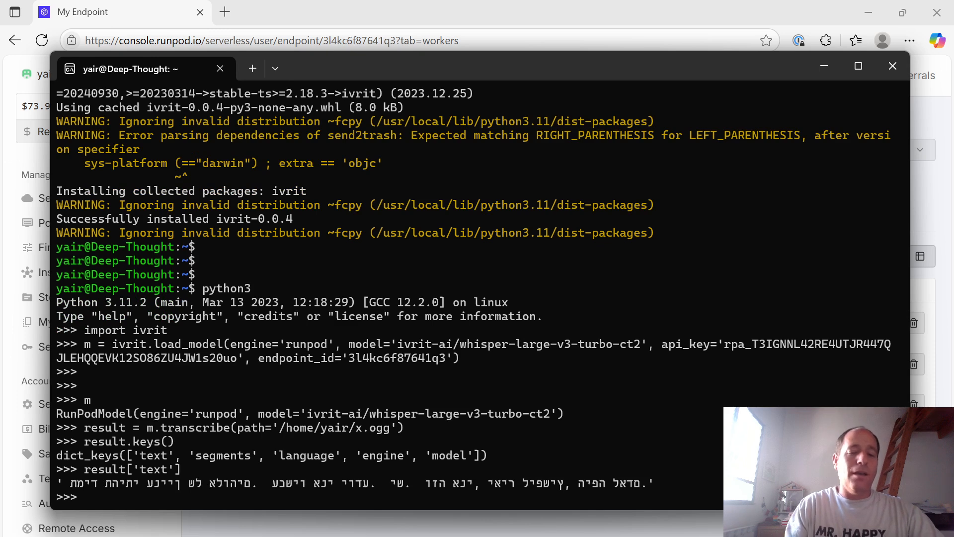
- Print result['segments'][0] with its word-level timings and probabilities
text(result)
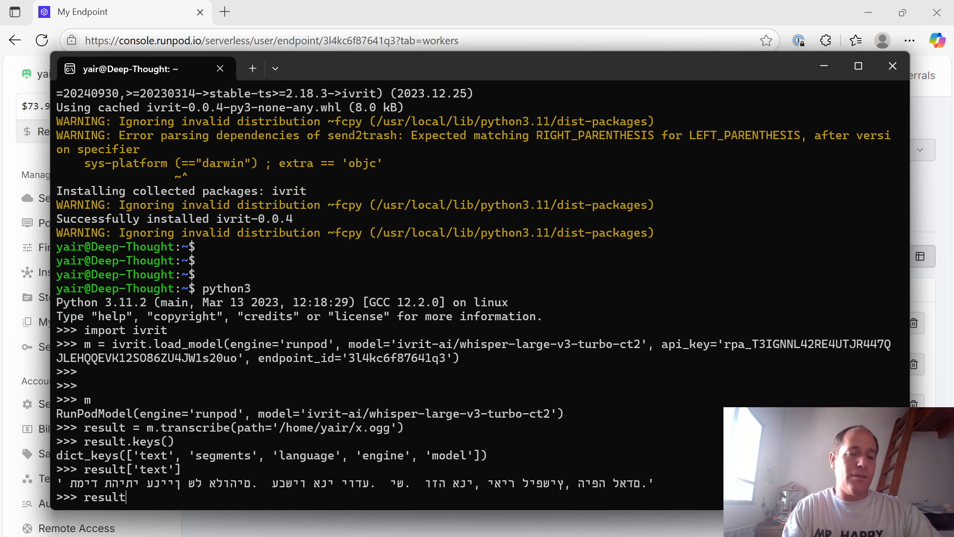
text(['segm)
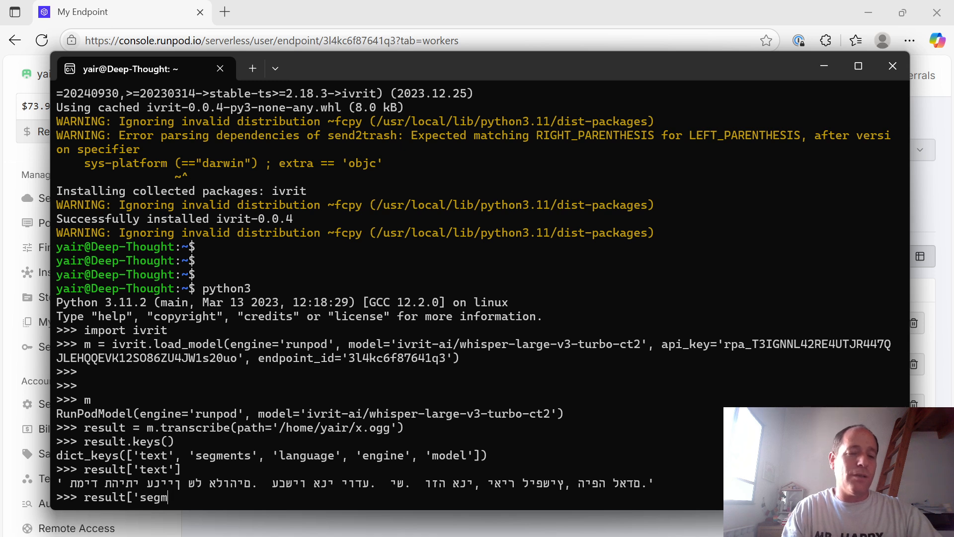
text(ents'][0)
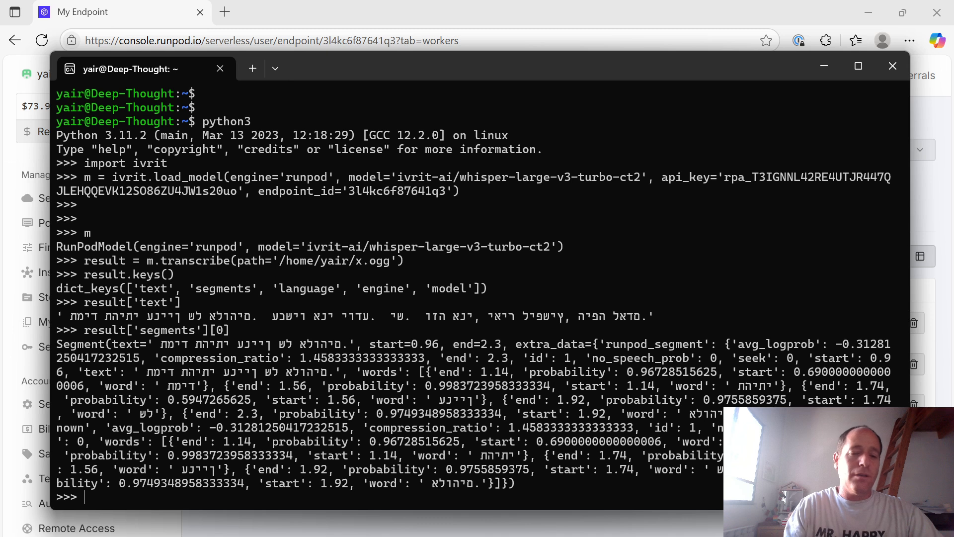
mouse_move(243, 350)
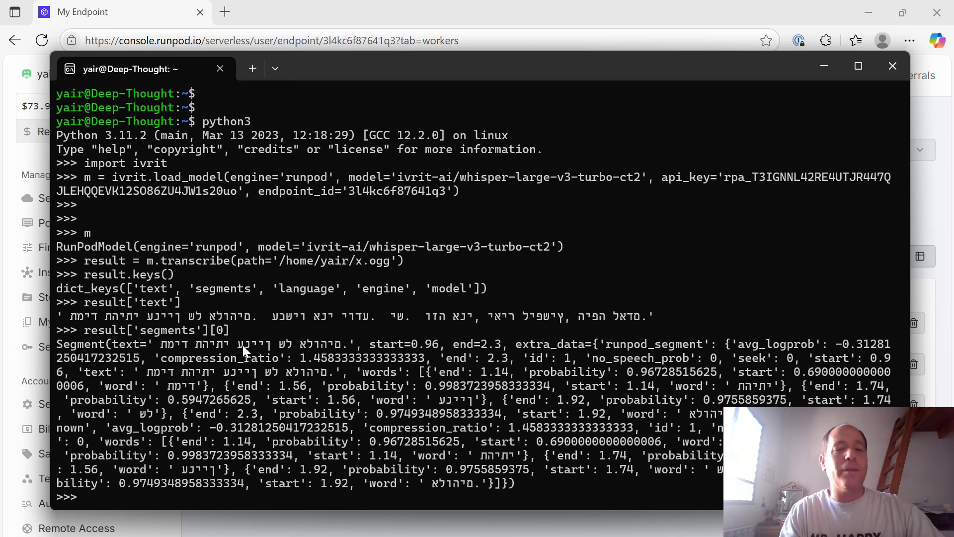
mouse_move(341, 354)
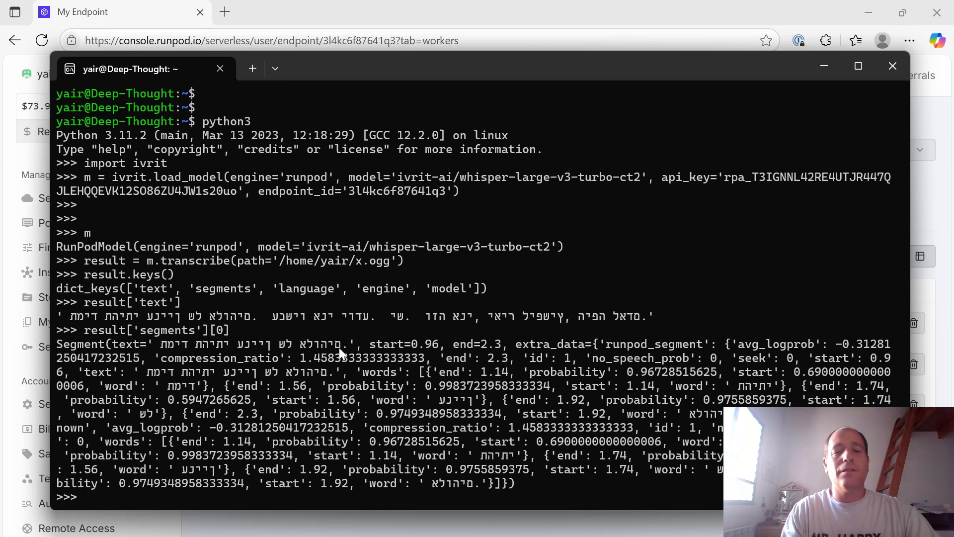
mouse_move(429, 353)
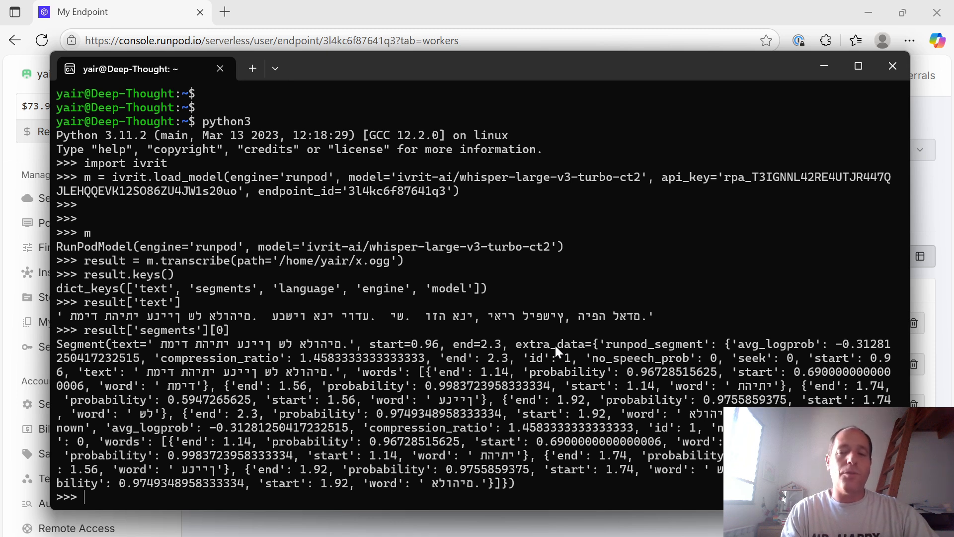
mouse_move(752, 352)
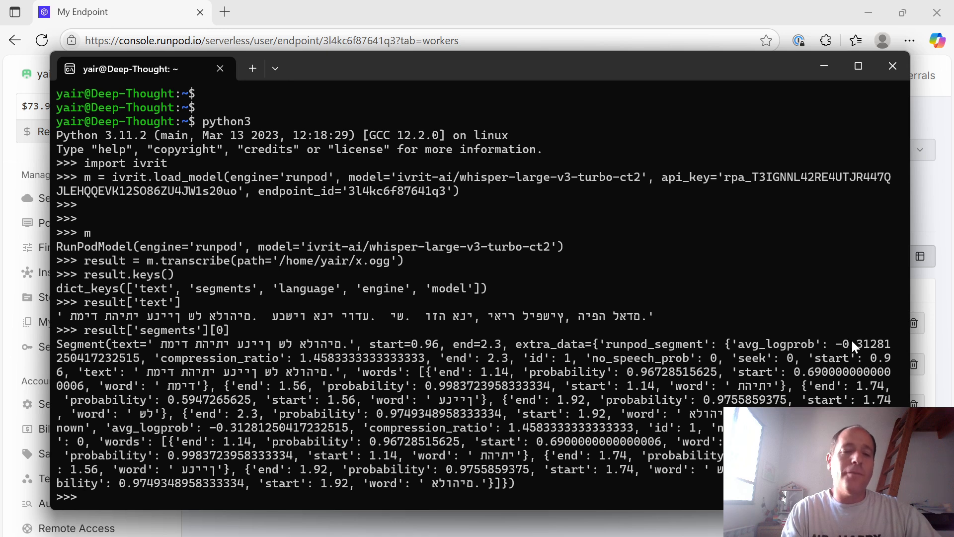
mouse_move(365, 399)
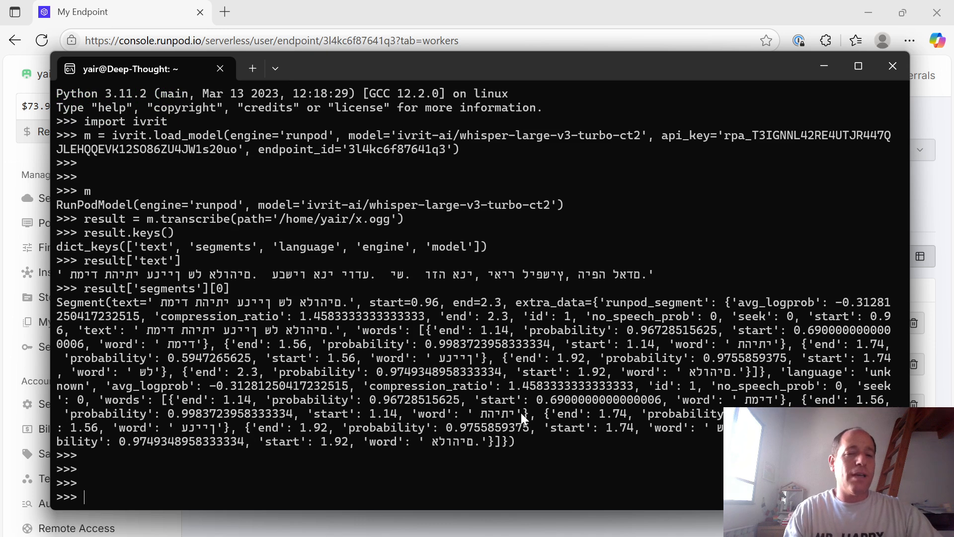
- Reprint result['text'], then bring the RunPod endpoint workers page forward
text(result[)
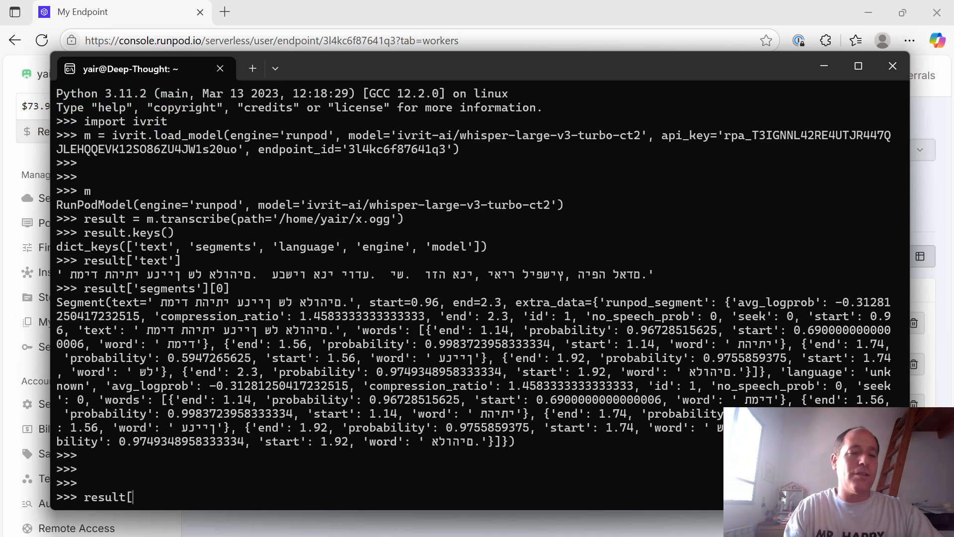
key(Return)
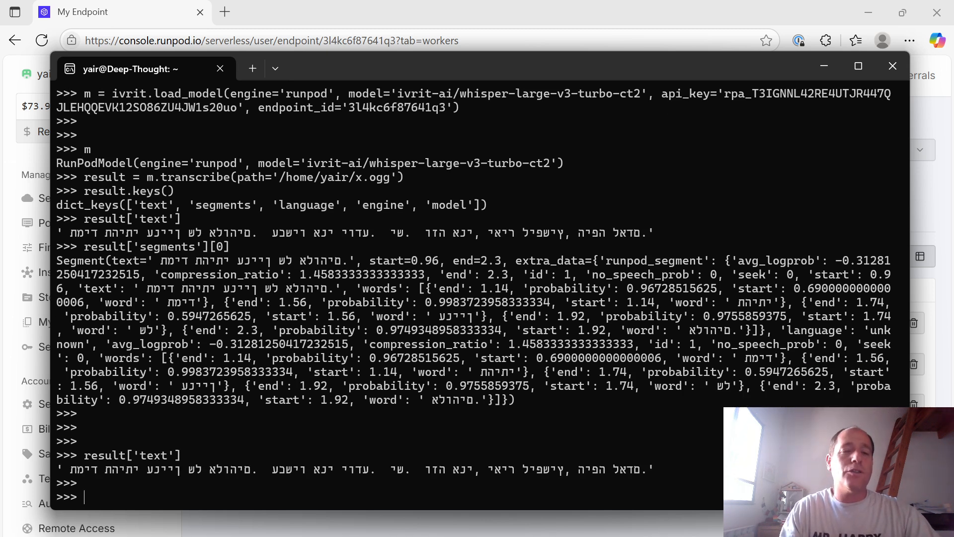
scroll(down, 3)
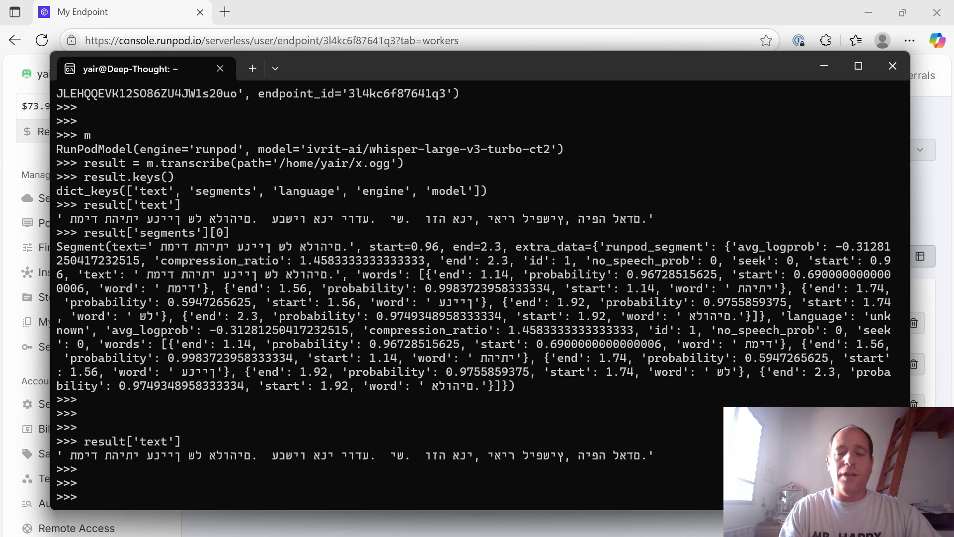
click(893, 66)
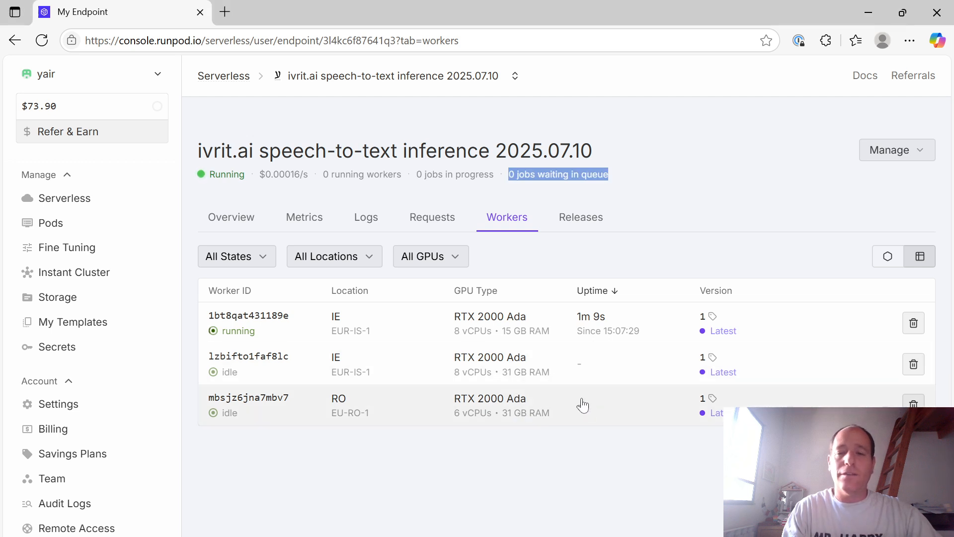
mouse_move(620, 401)
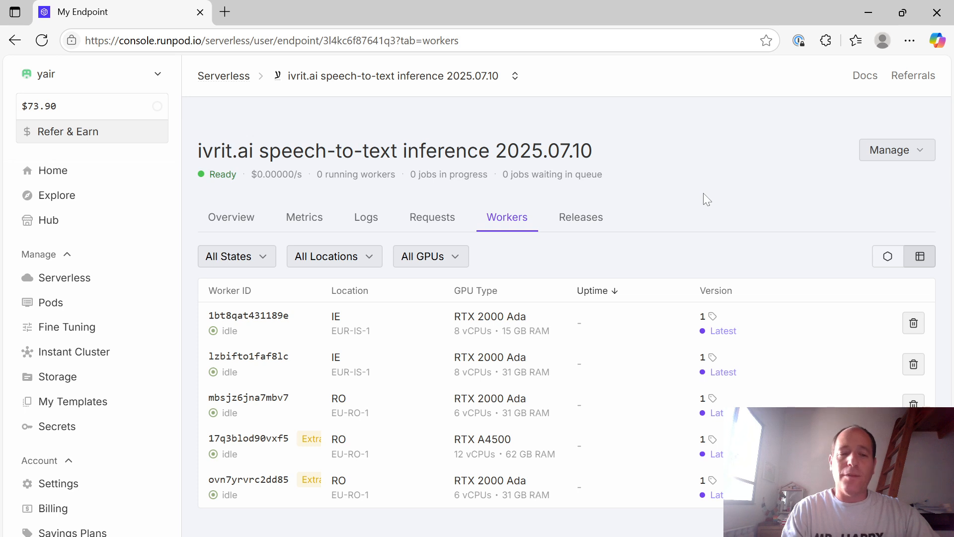
mouse_move(593, 243)
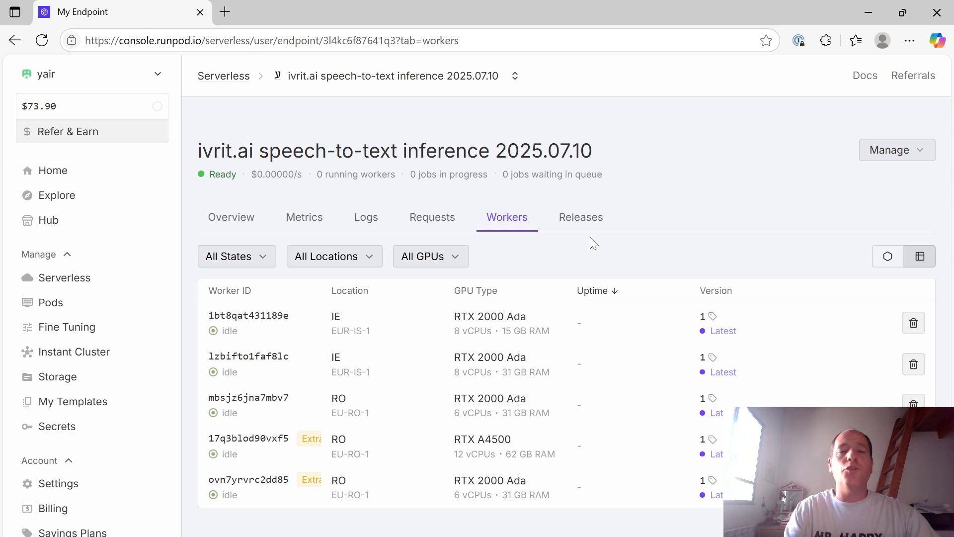
mouse_move(584, 282)
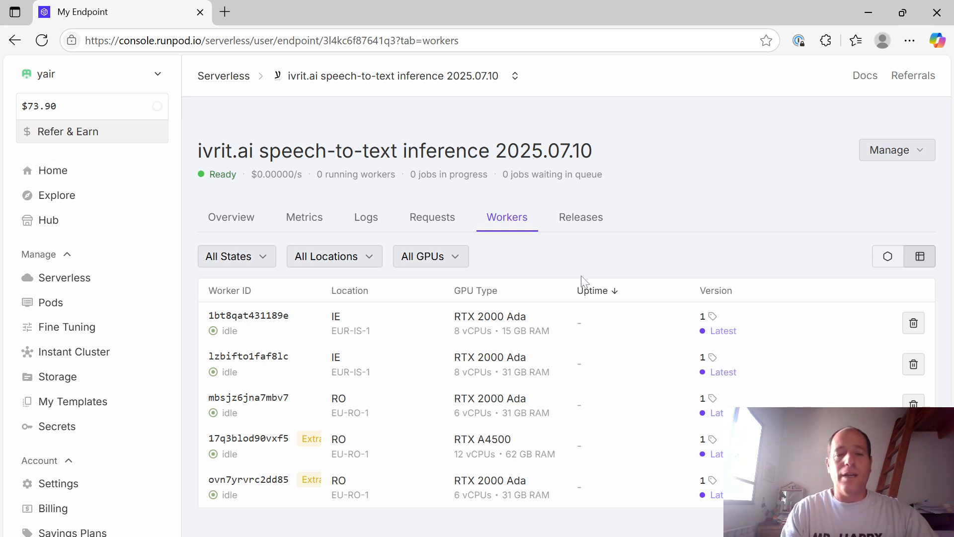
mouse_move(610, 409)
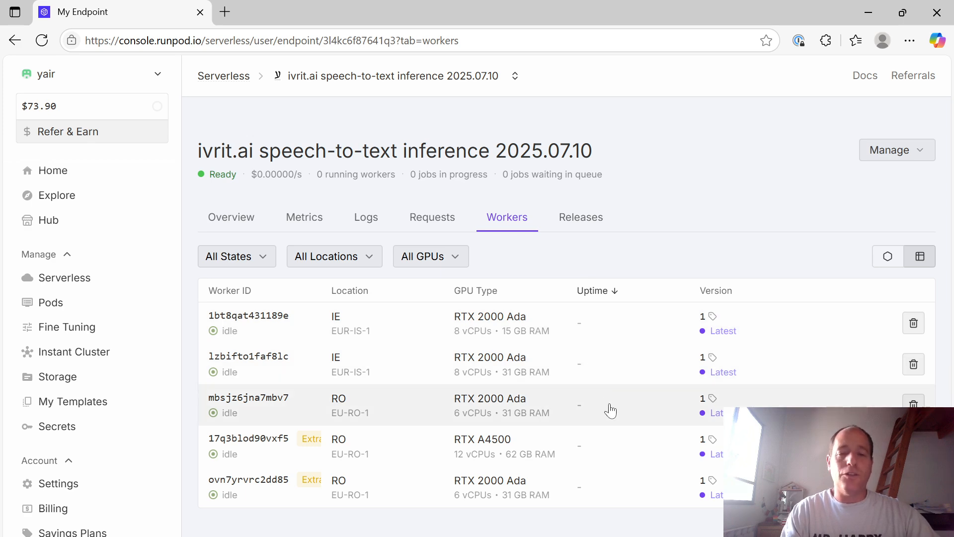
mouse_move(609, 416)
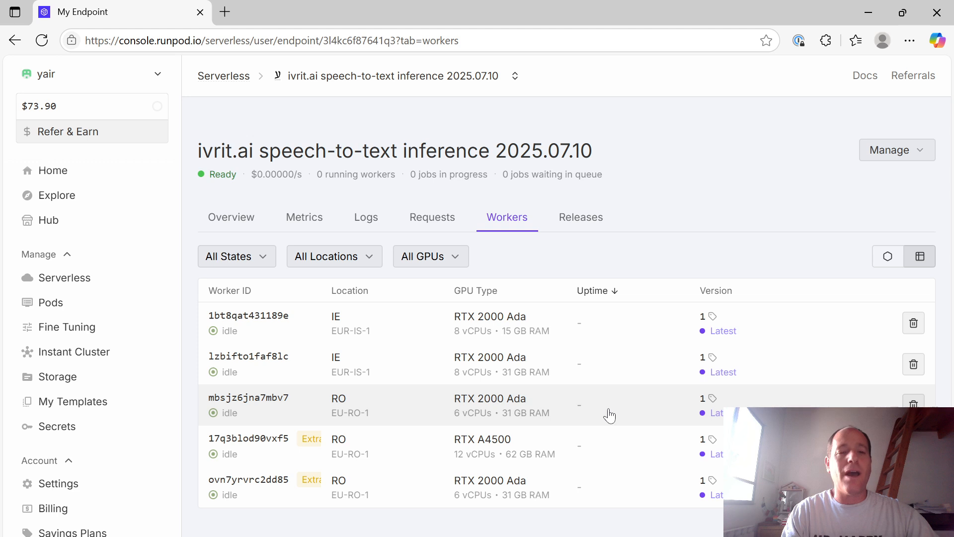
mouse_move(594, 438)
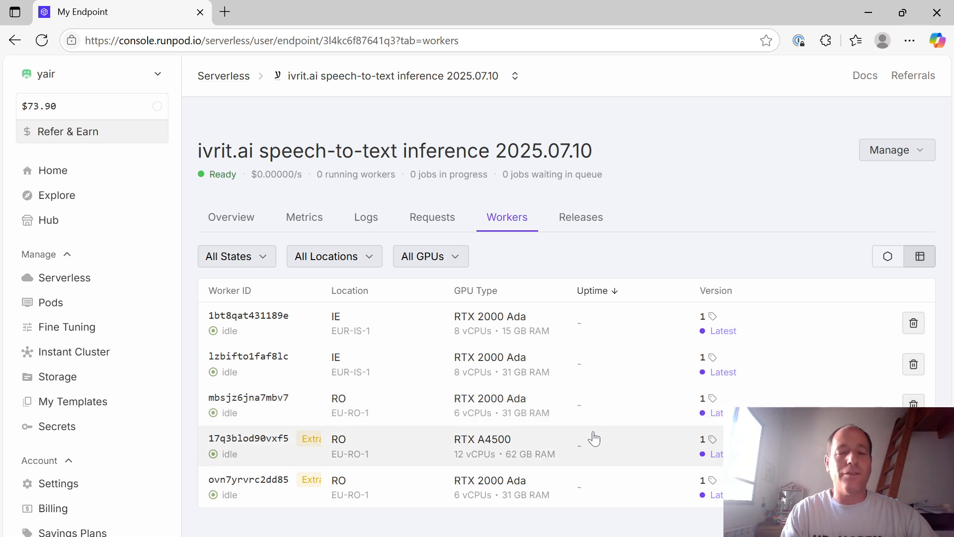
mouse_move(545, 398)
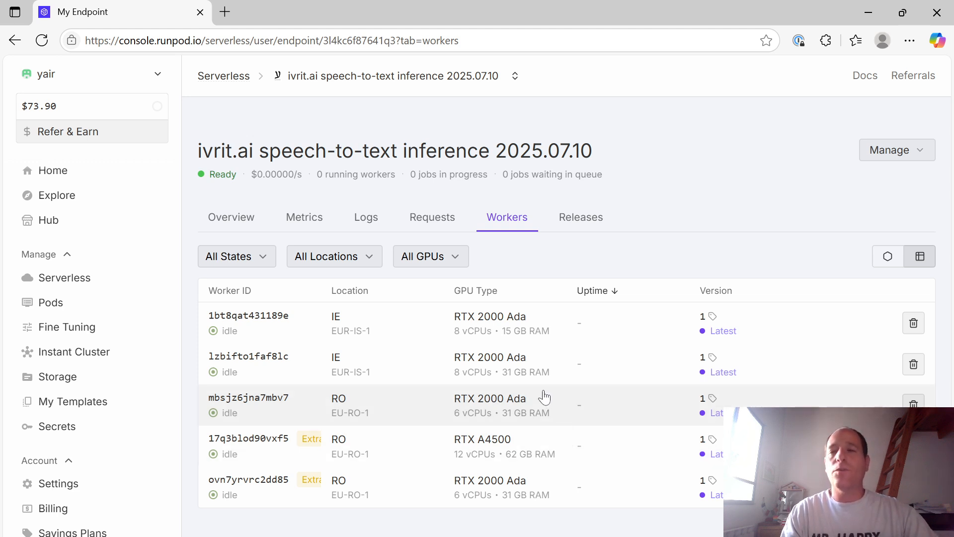
mouse_move(540, 395)
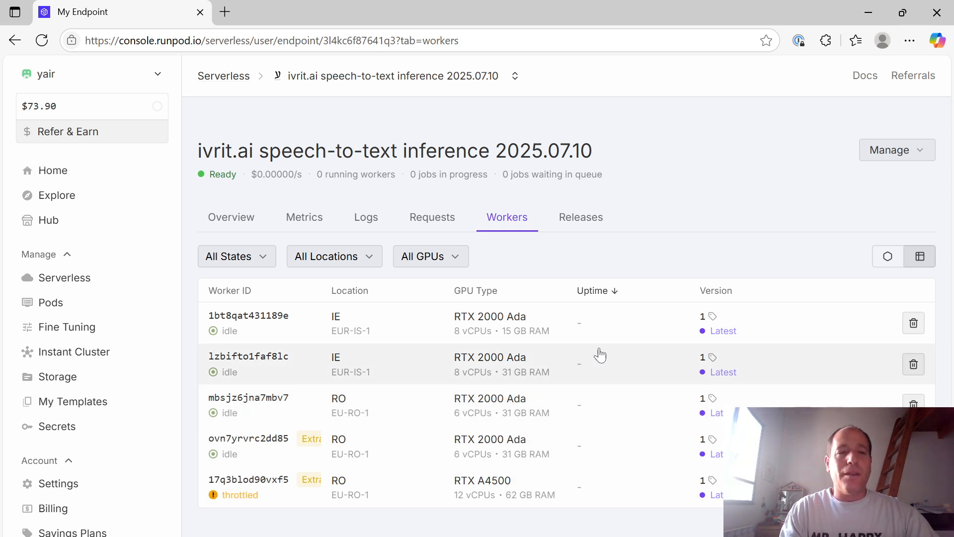
mouse_move(645, 319)
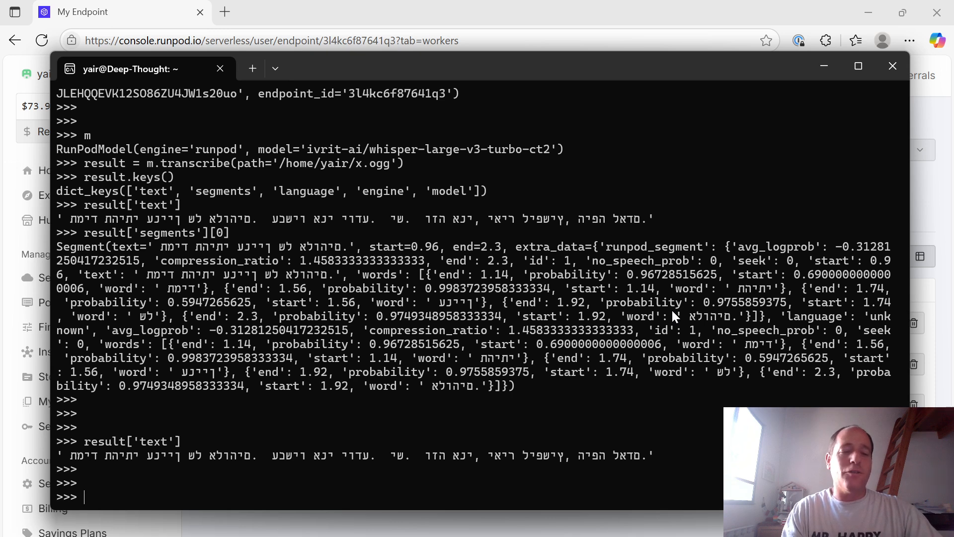
- Switch from the terminal toward the Notepad notes window
key(alt+tab)
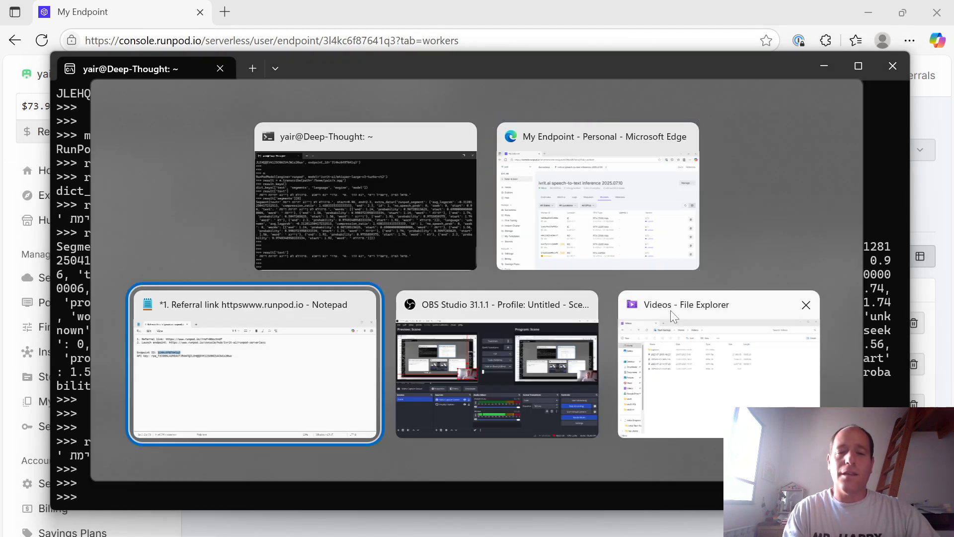